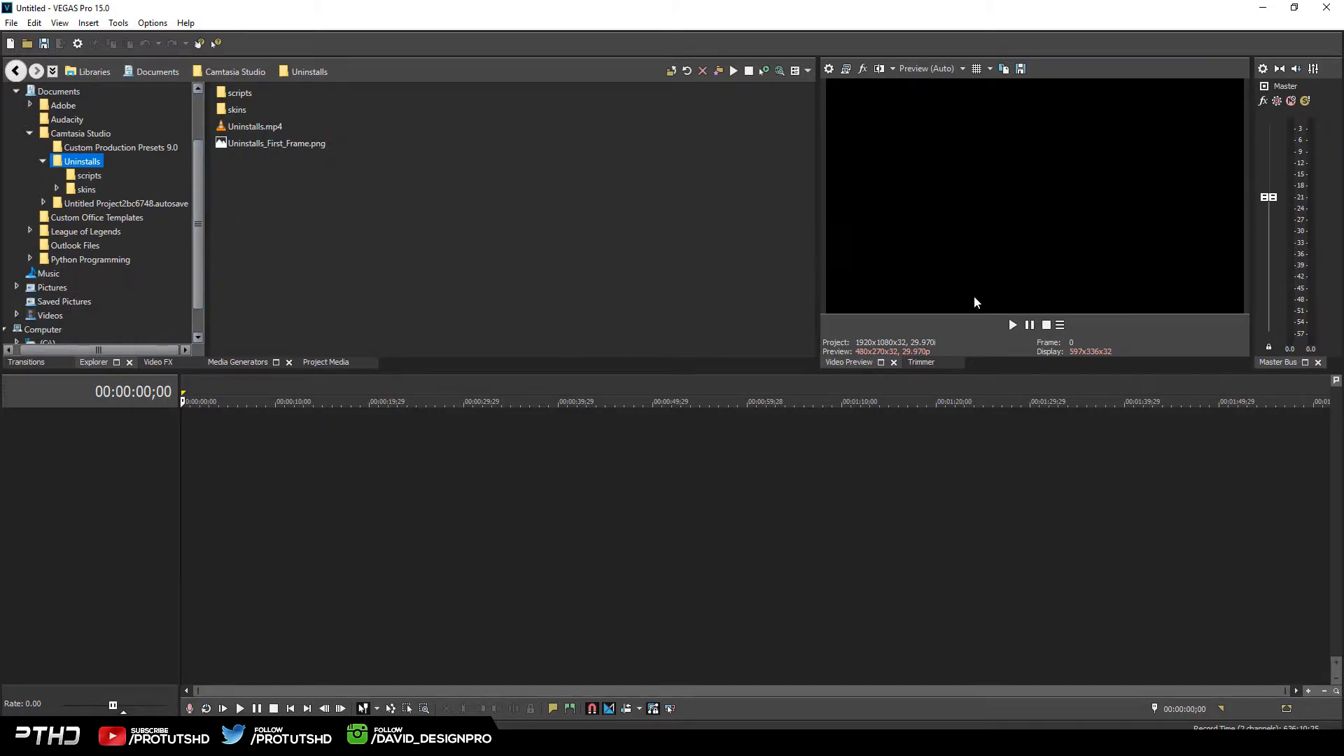
{"action": "mouse_move", "coordinate": [542, 295]}
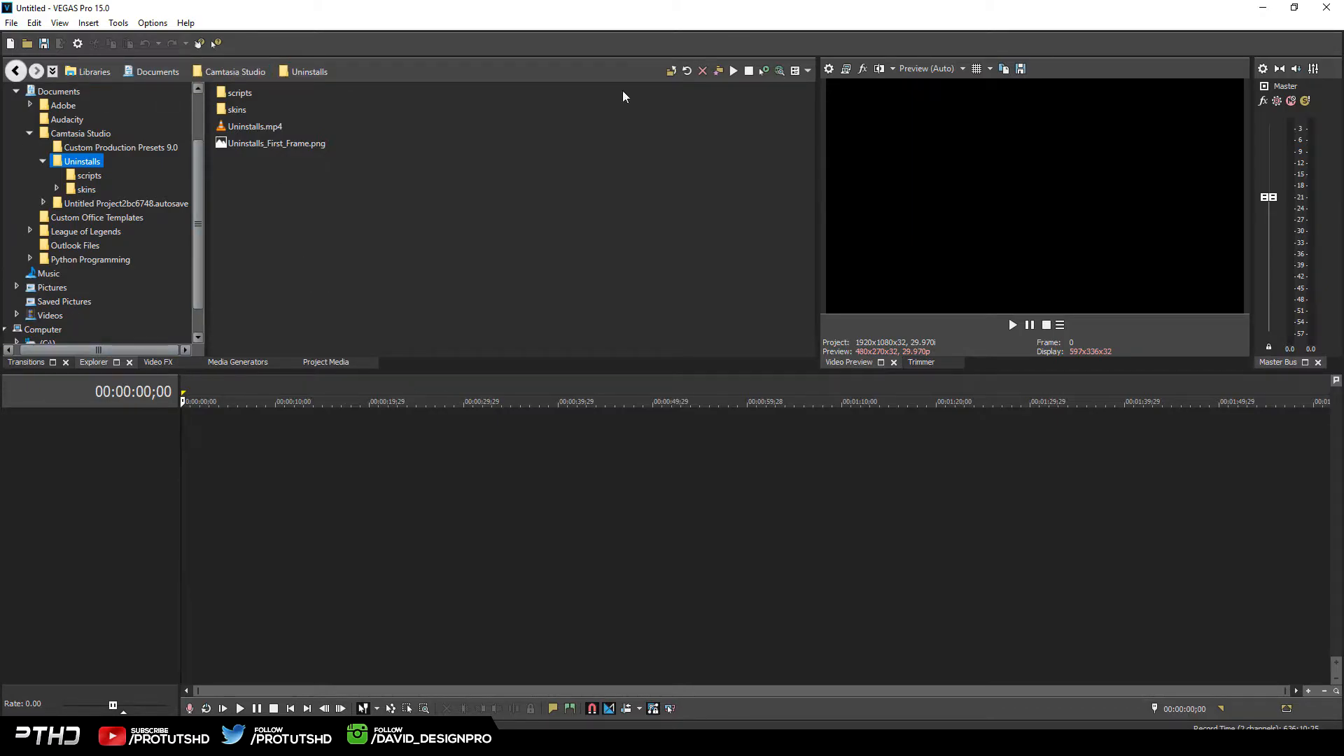
In Preferences Display settings, try the Light interface type and settle on Medium
{"action": "left_click", "coordinate": [151, 23]}
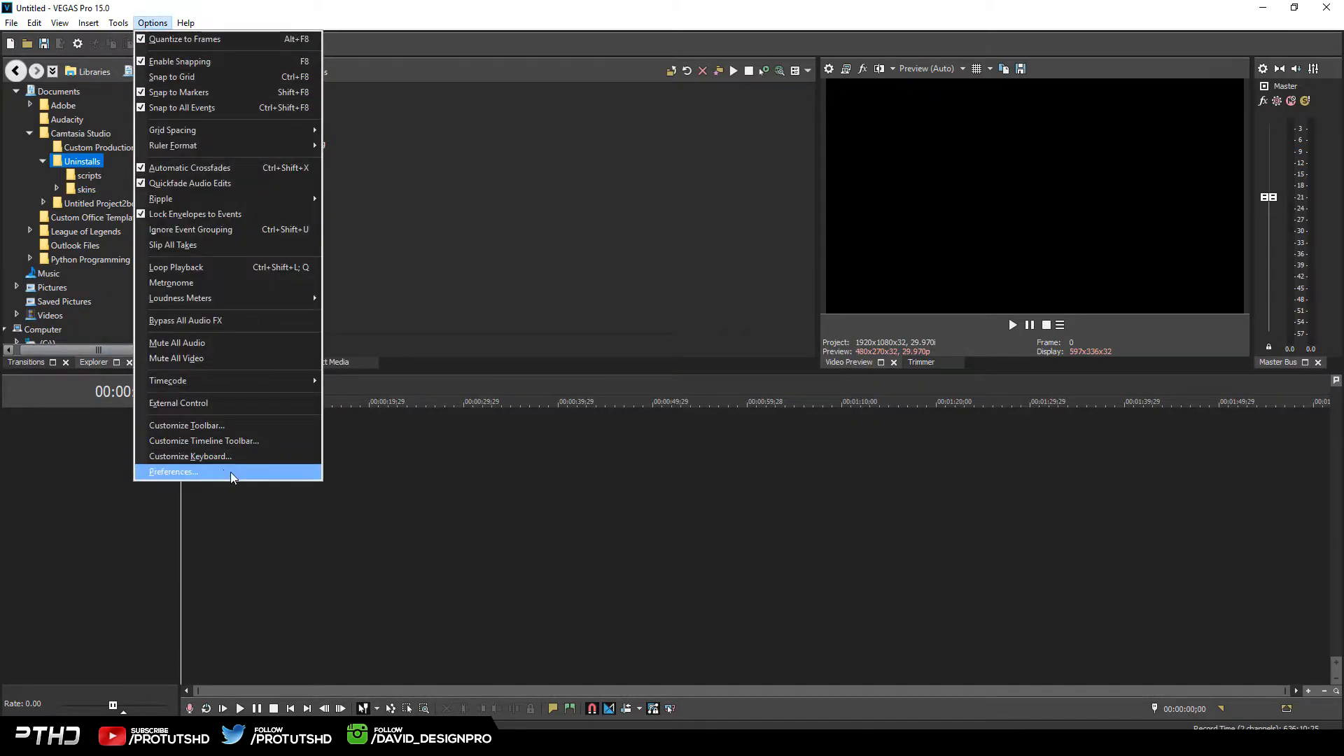
{"action": "left_click", "coordinate": [173, 472]}
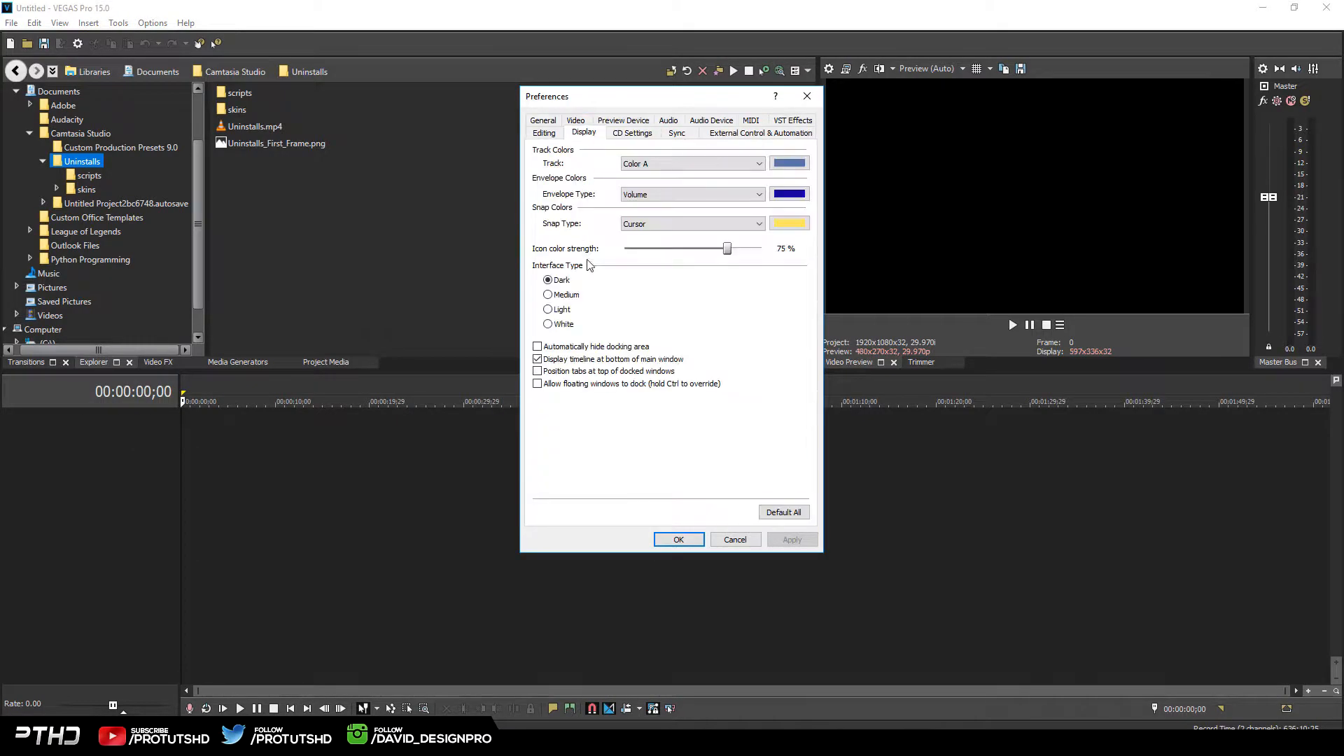
{"action": "mouse_move", "coordinate": [574, 352]}
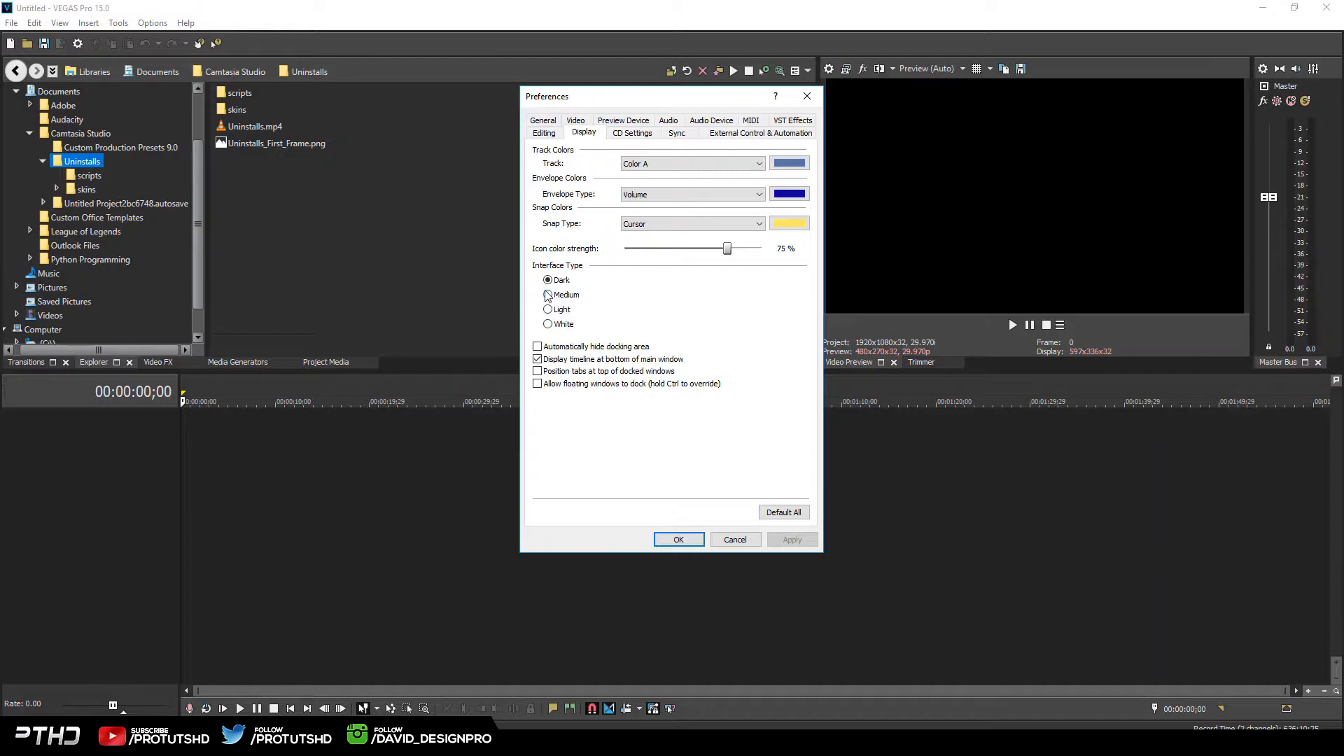
{"action": "left_click", "coordinate": [547, 310]}
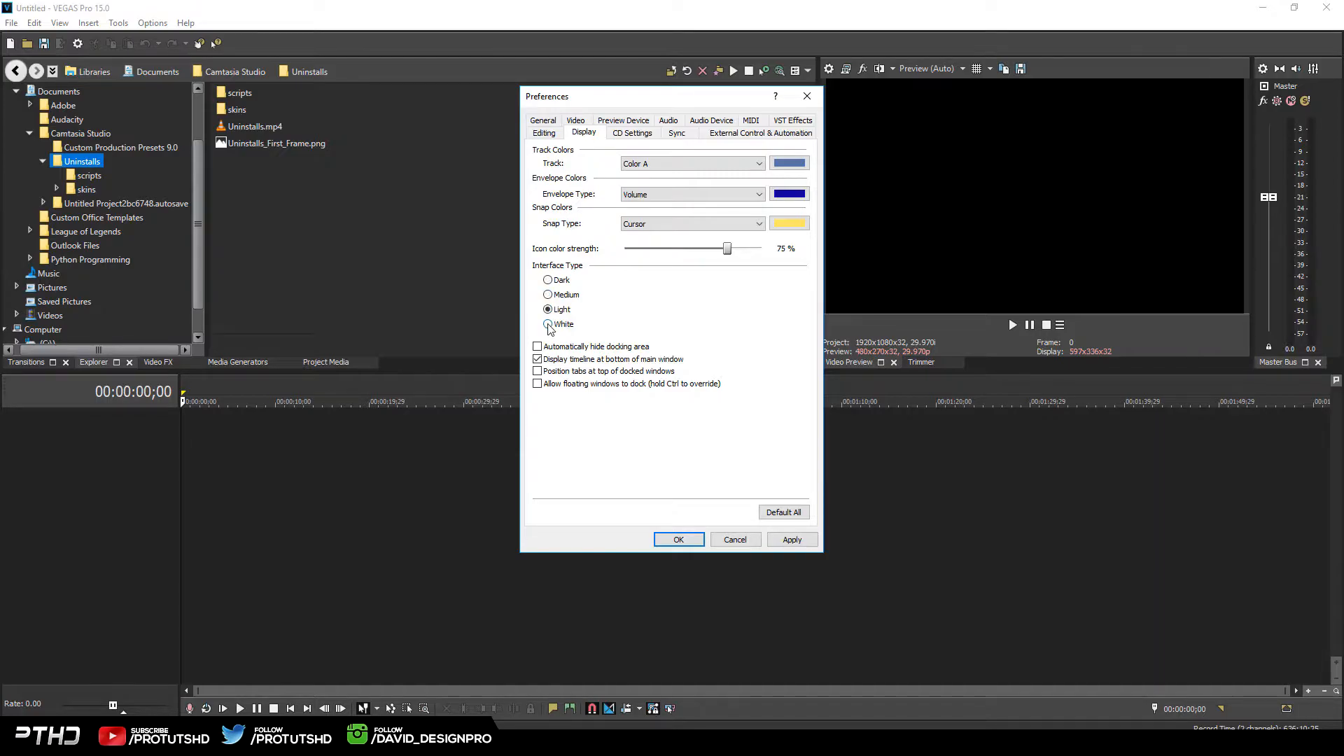
{"action": "left_click", "coordinate": [547, 280]}
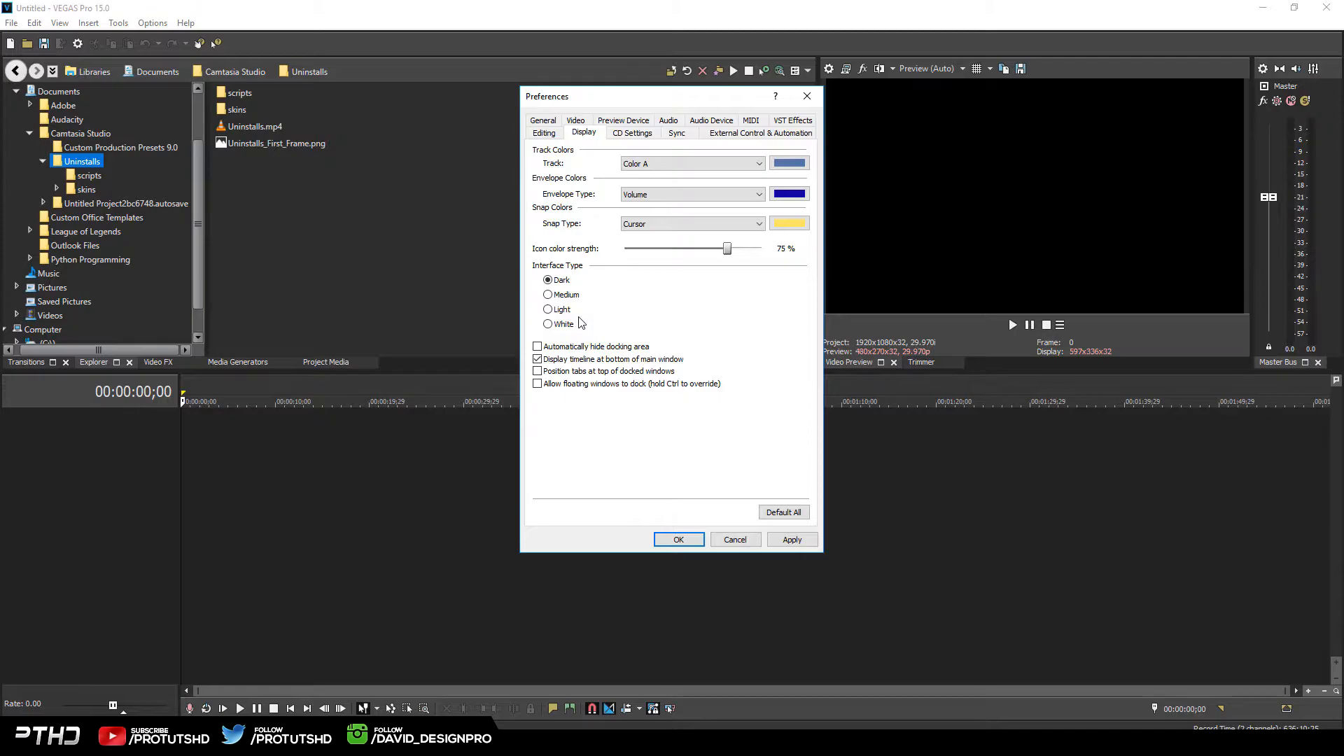
{"action": "mouse_move", "coordinate": [577, 311]}
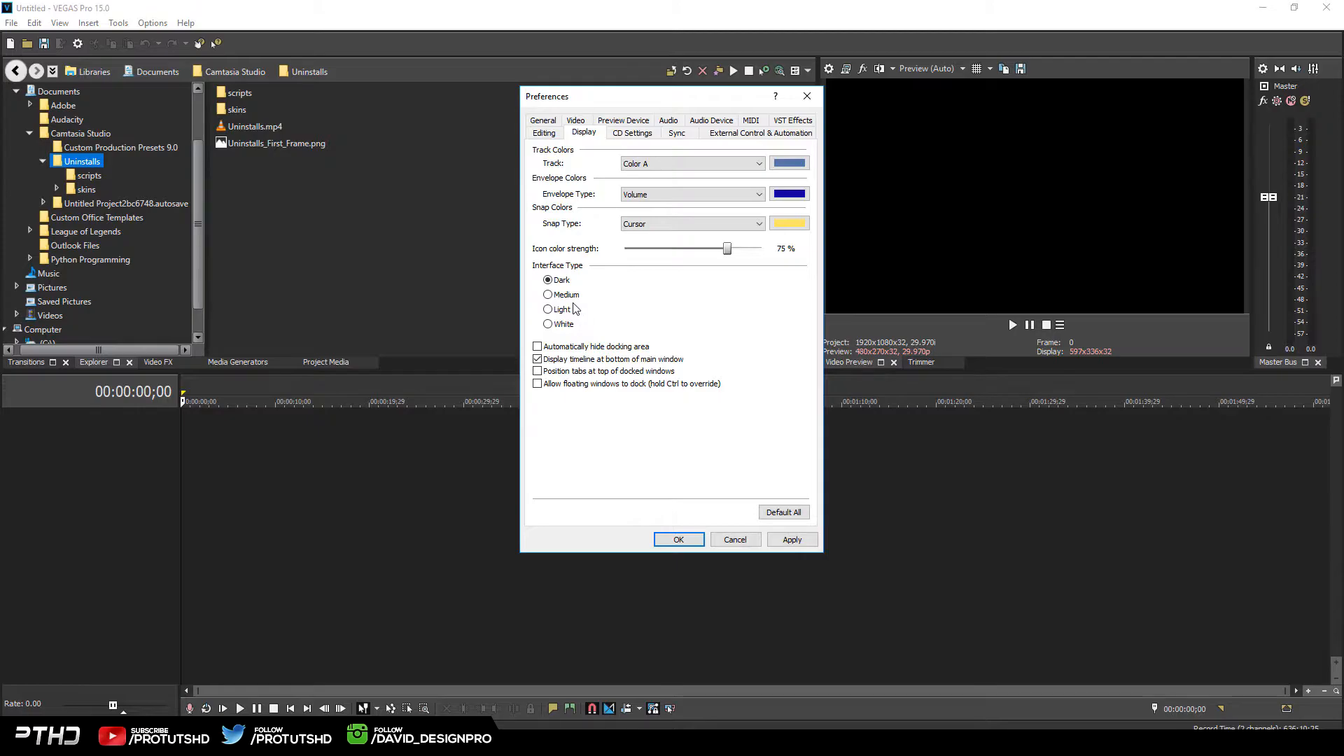
{"action": "left_click", "coordinate": [548, 295]}
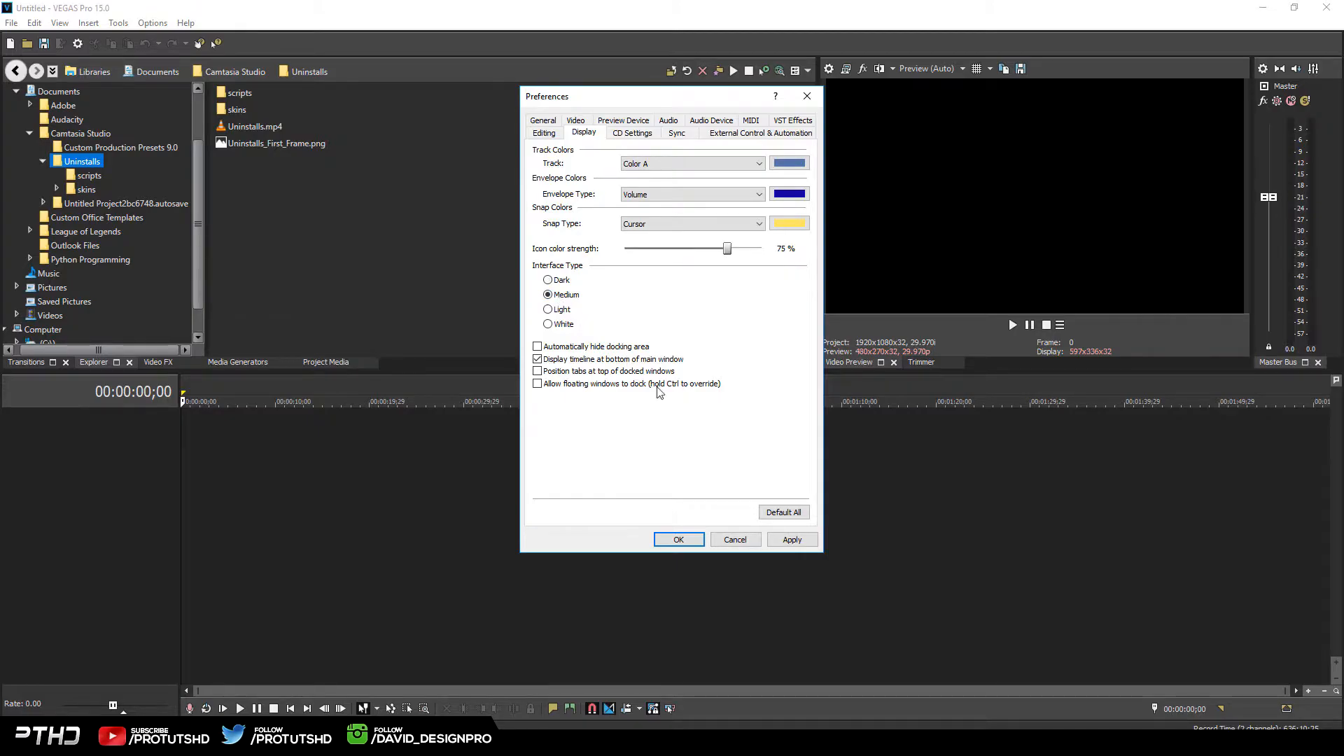
Apply the Medium interface type, accept the restart notice and close Preferences
{"action": "left_click", "coordinate": [791, 539]}
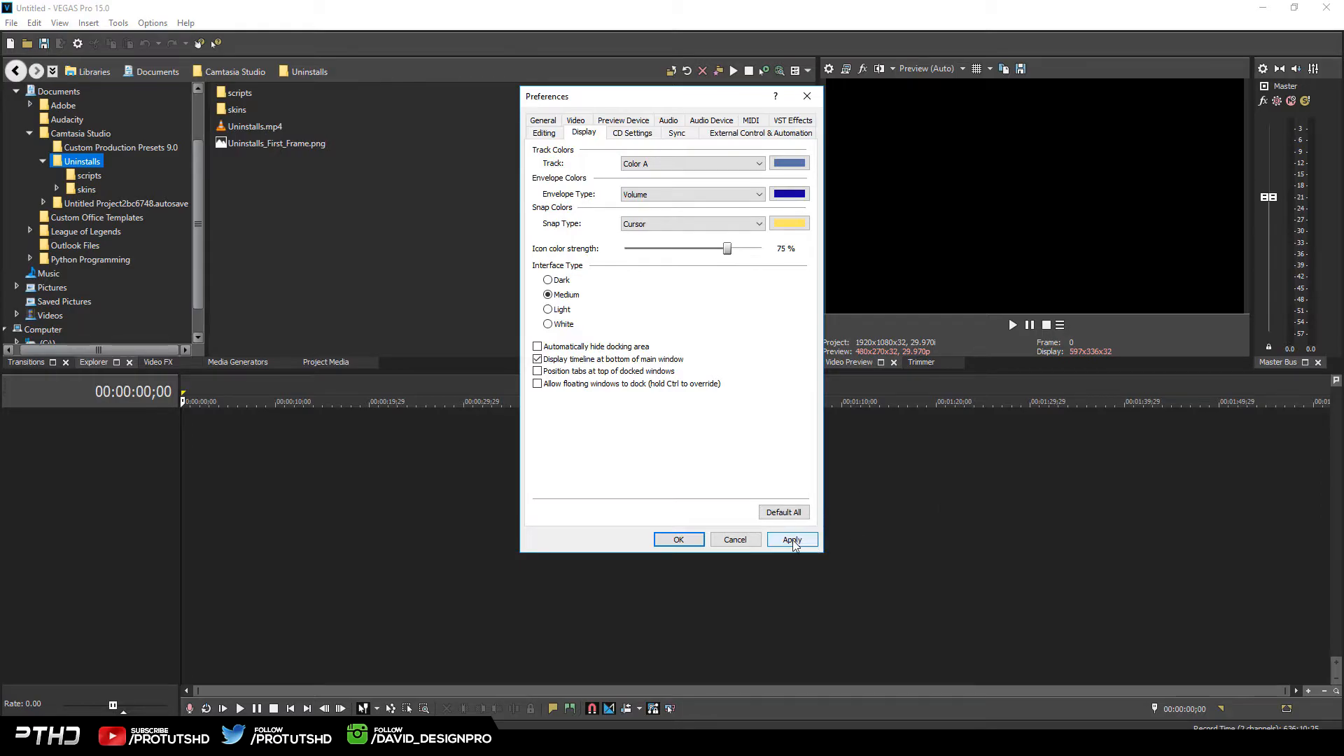
{"action": "left_click", "coordinate": [789, 539]}
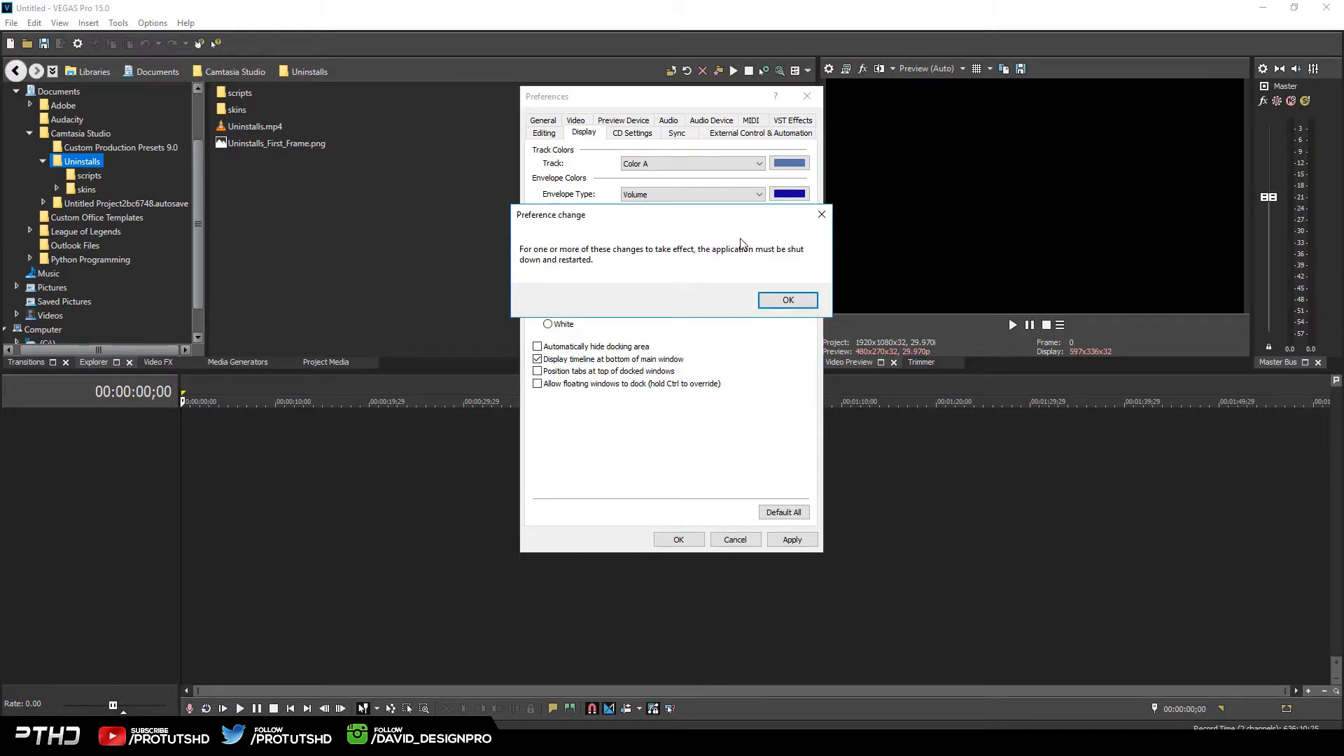
{"action": "mouse_move", "coordinate": [739, 268]}
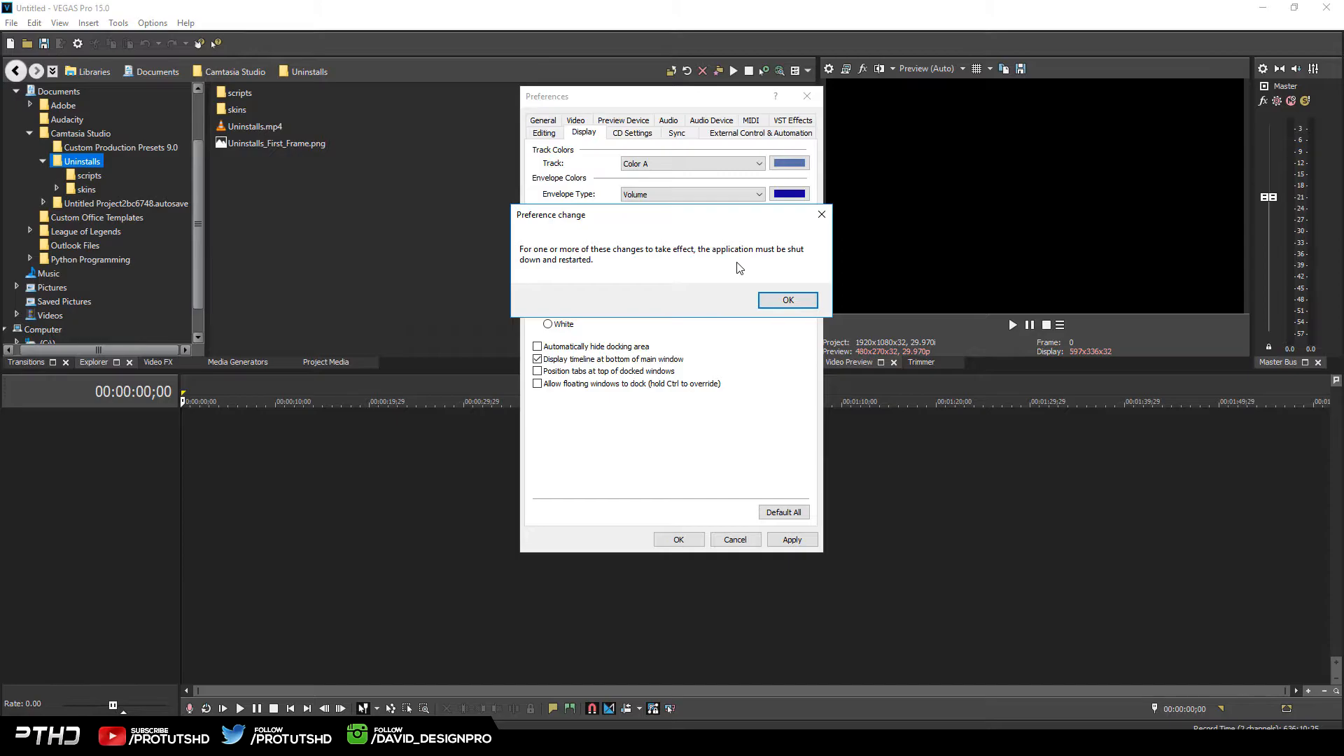
{"action": "left_click", "coordinate": [785, 300]}
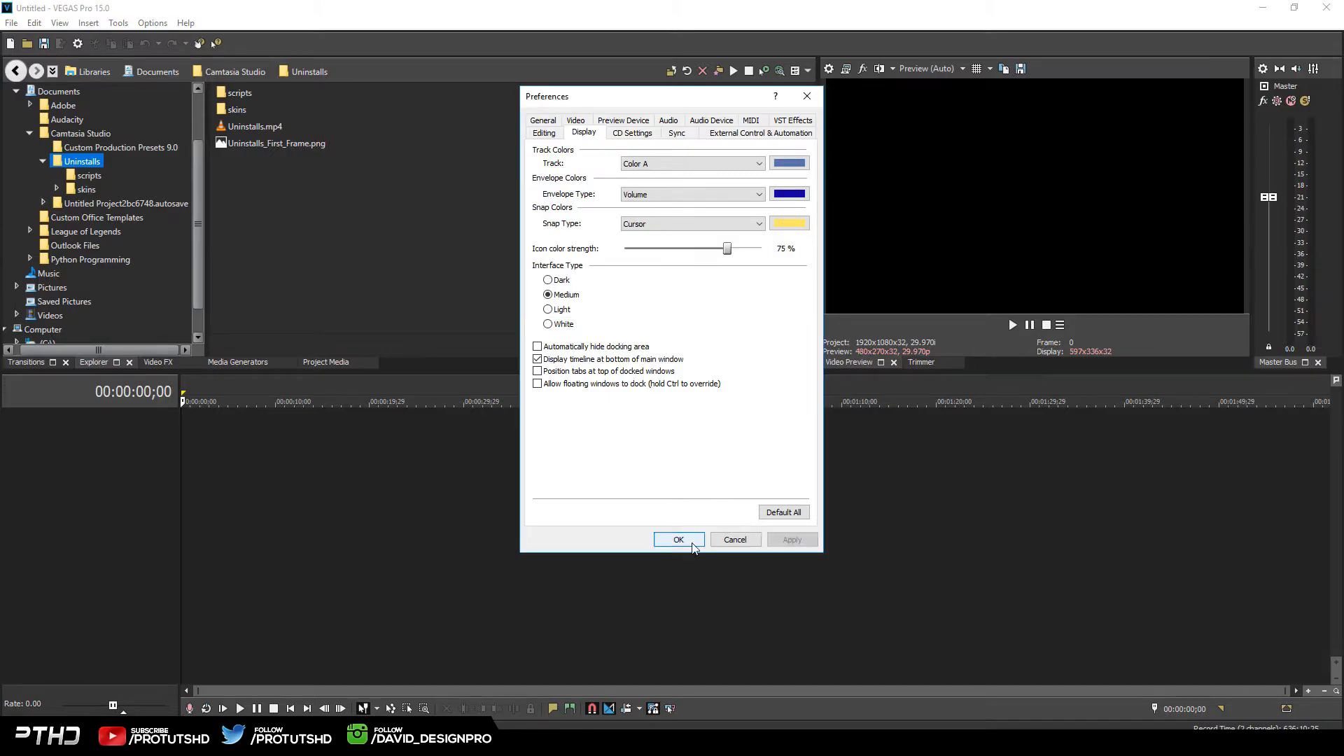
{"action": "left_click", "coordinate": [677, 539]}
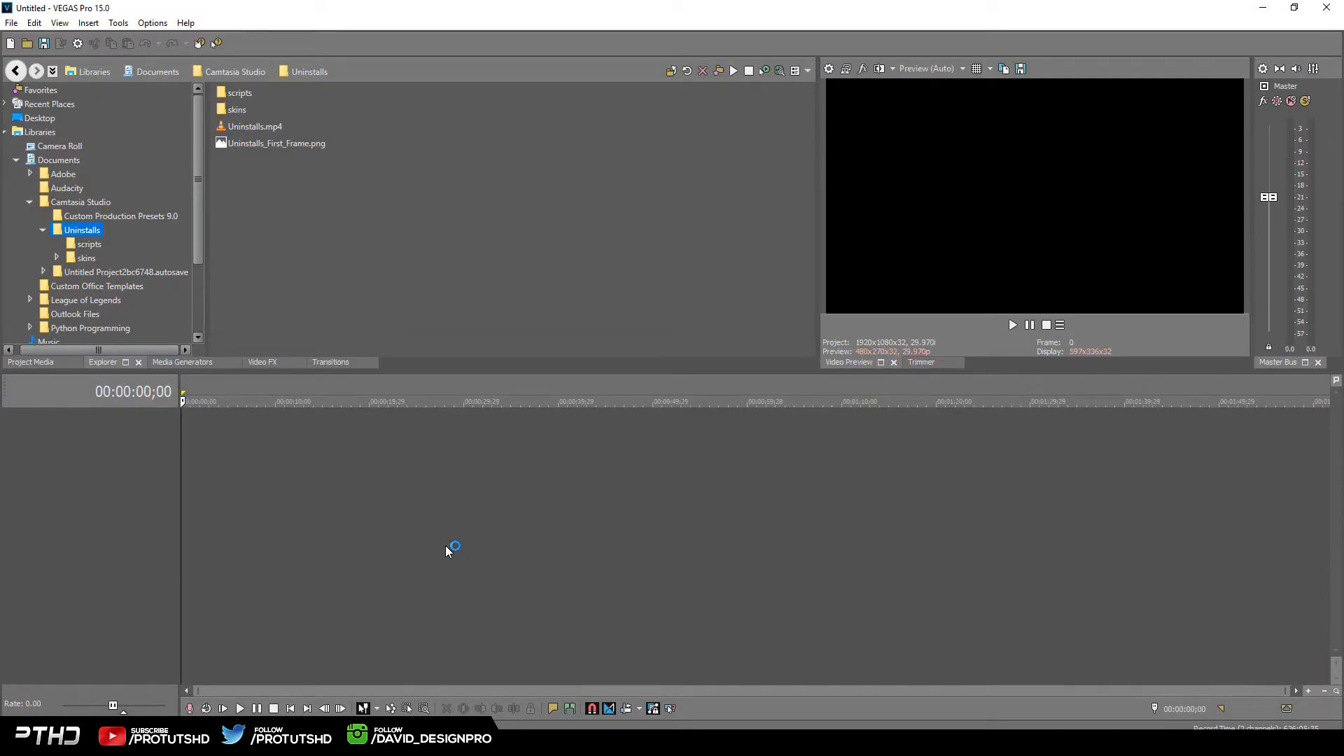
{"action": "mouse_move", "coordinate": [551, 285]}
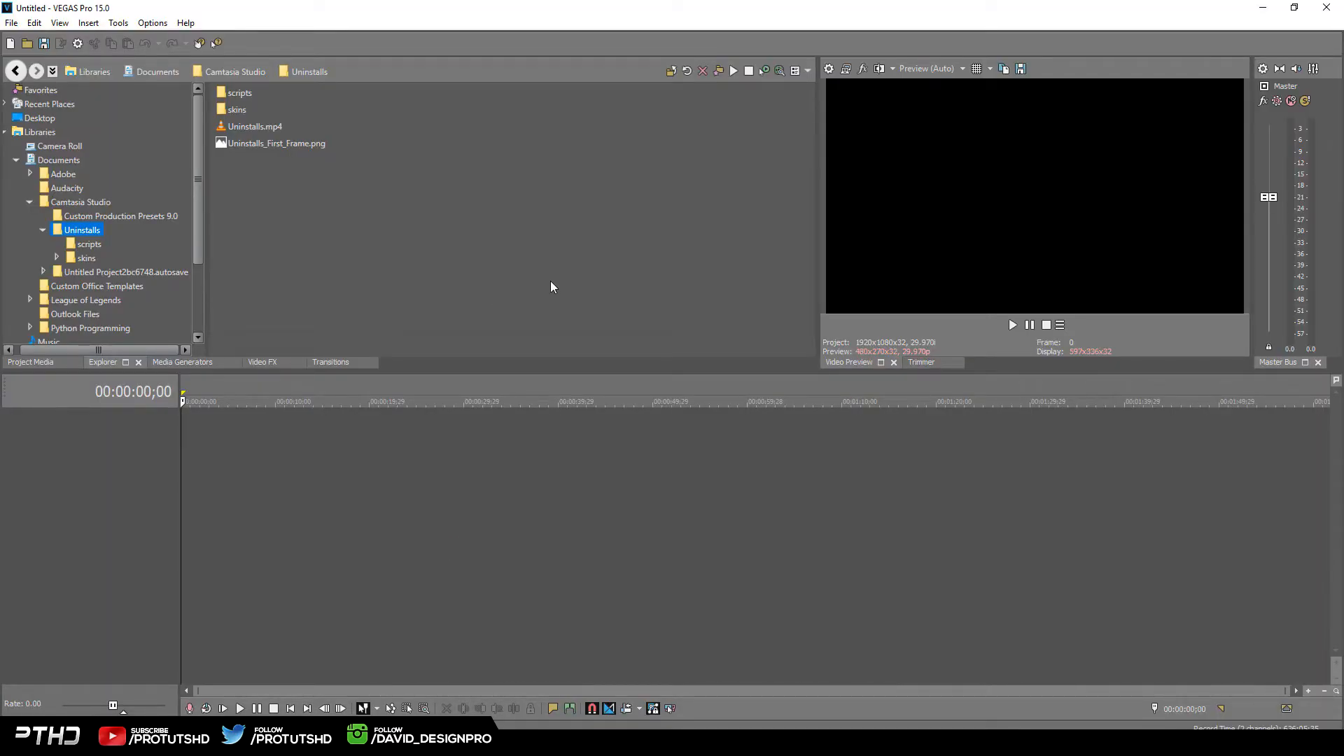
Add Uninstalls.mp4 from the Explorer to the timeline, matching project video settings to the media
{"action": "left_click", "coordinate": [254, 126]}
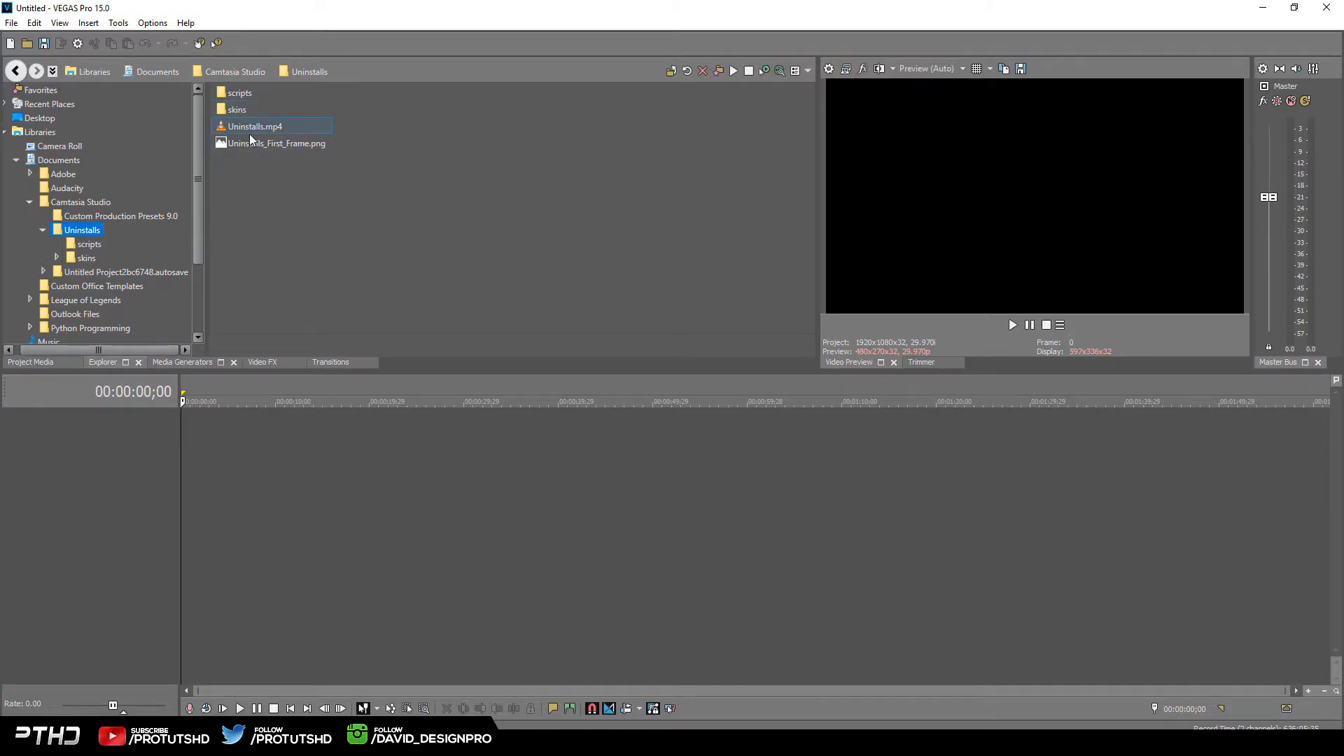
{"action": "left_click", "coordinate": [140, 217]}
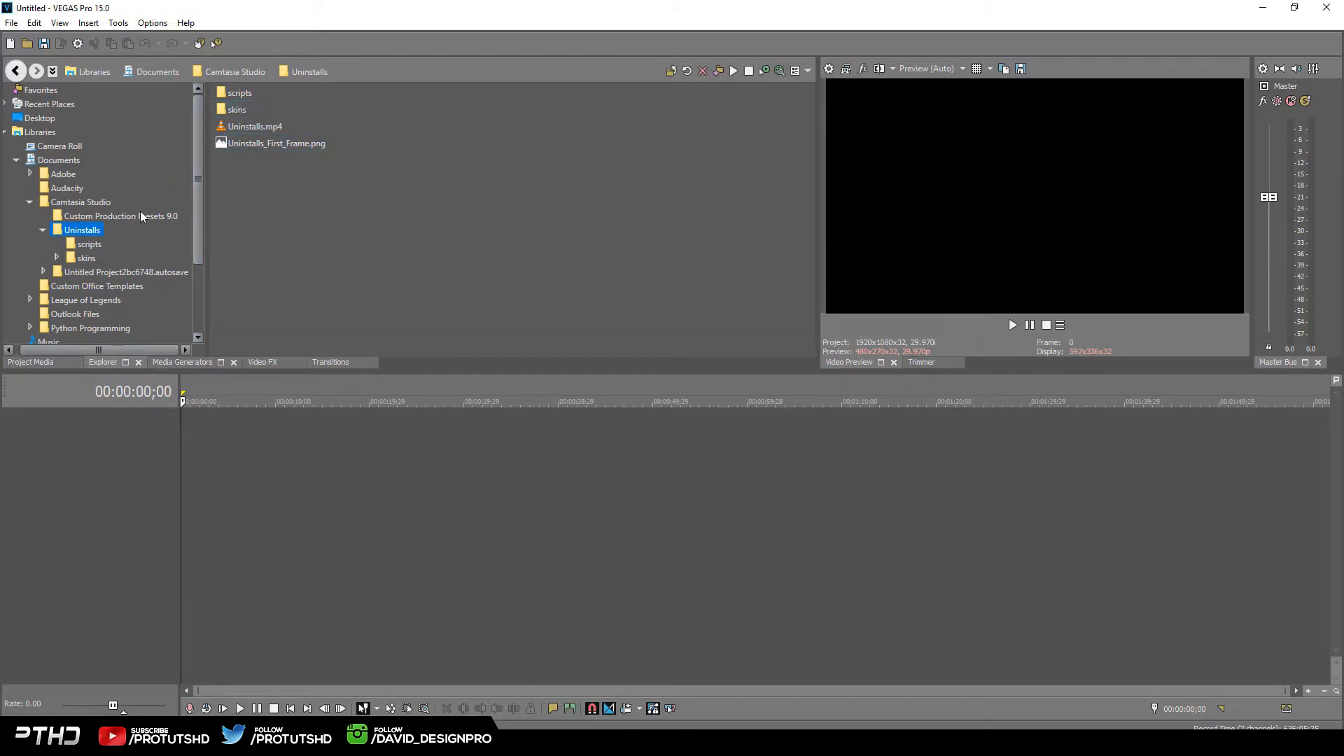
{"action": "left_click", "coordinate": [255, 126]}
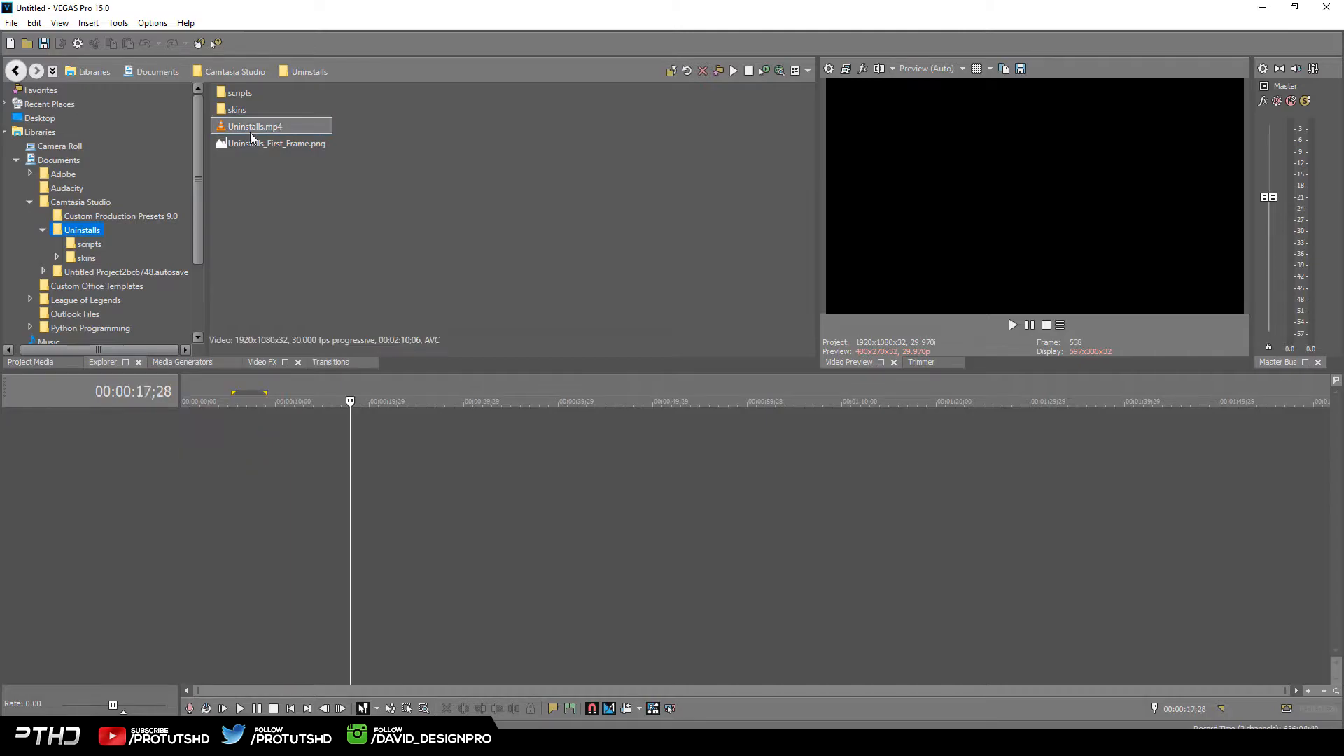
{"action": "double_click", "coordinate": [253, 126]}
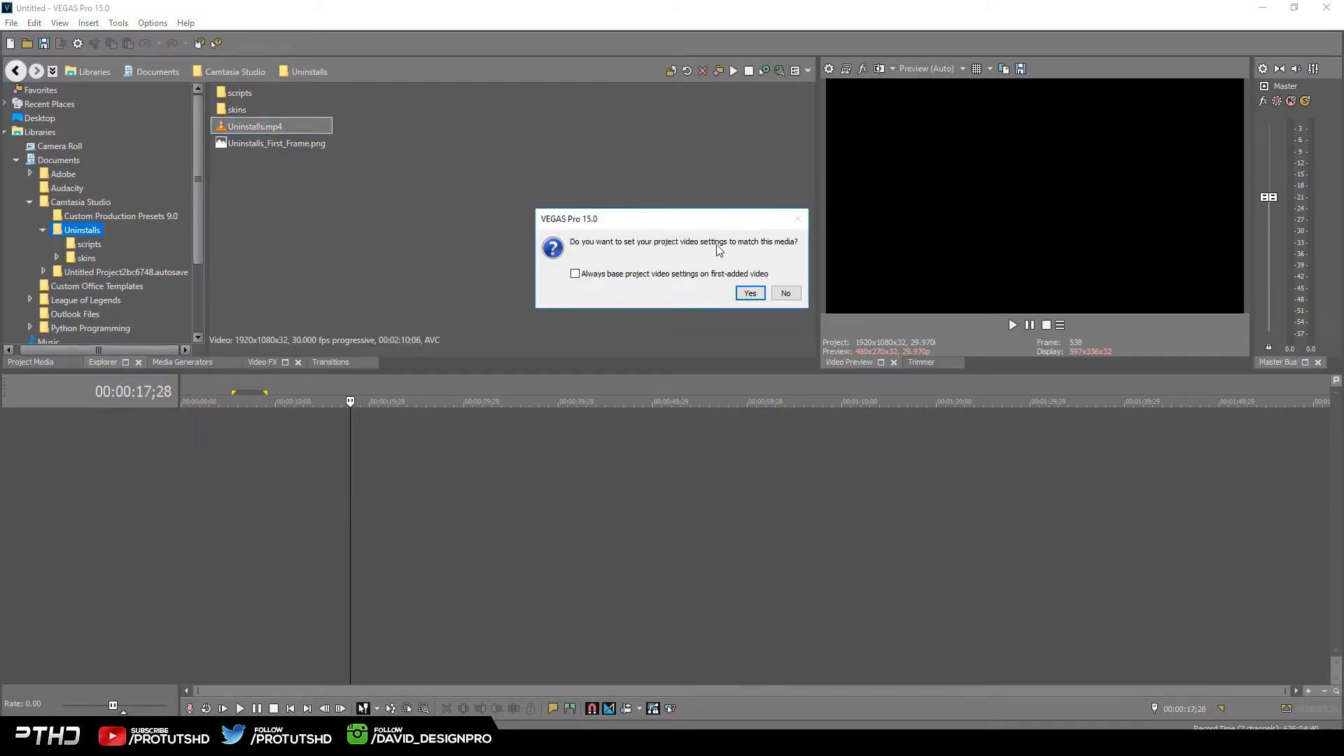
{"action": "left_click", "coordinate": [749, 292]}
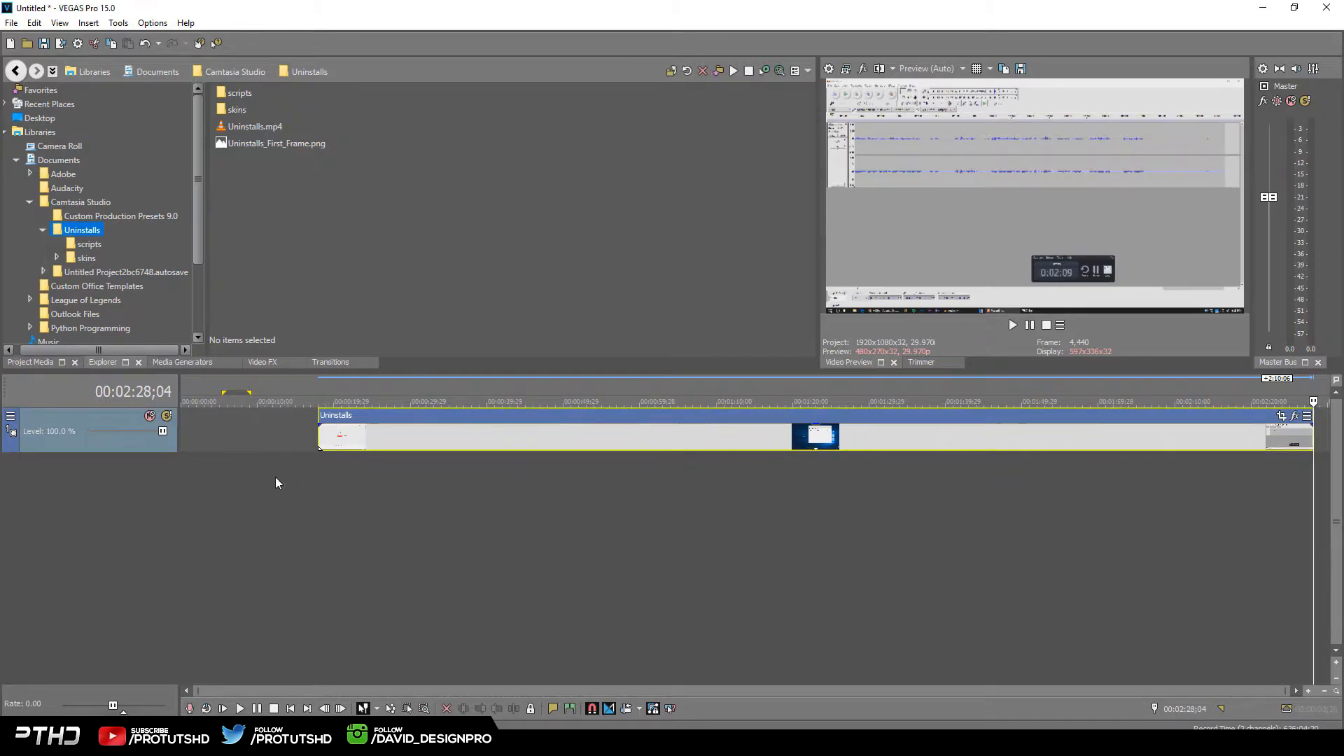
{"action": "mouse_move", "coordinate": [231, 403]}
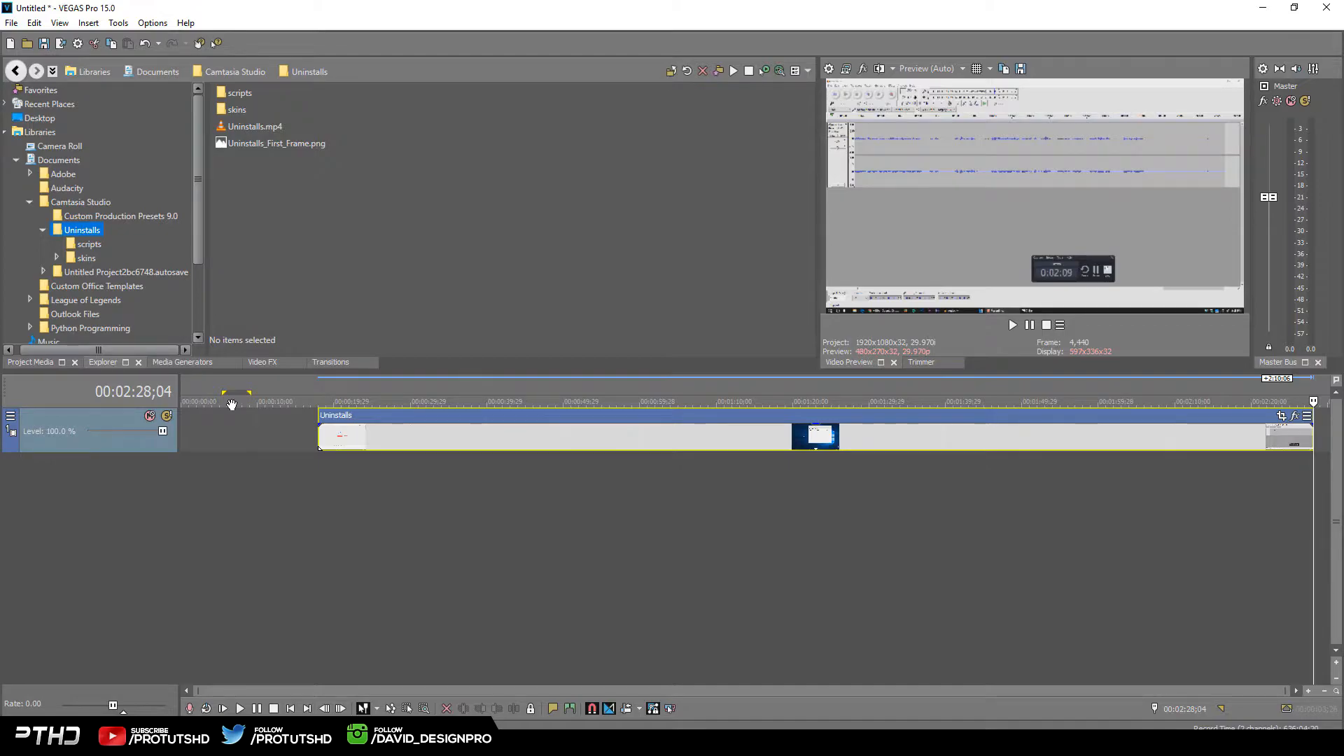
{"action": "mouse_move", "coordinate": [340, 394]}
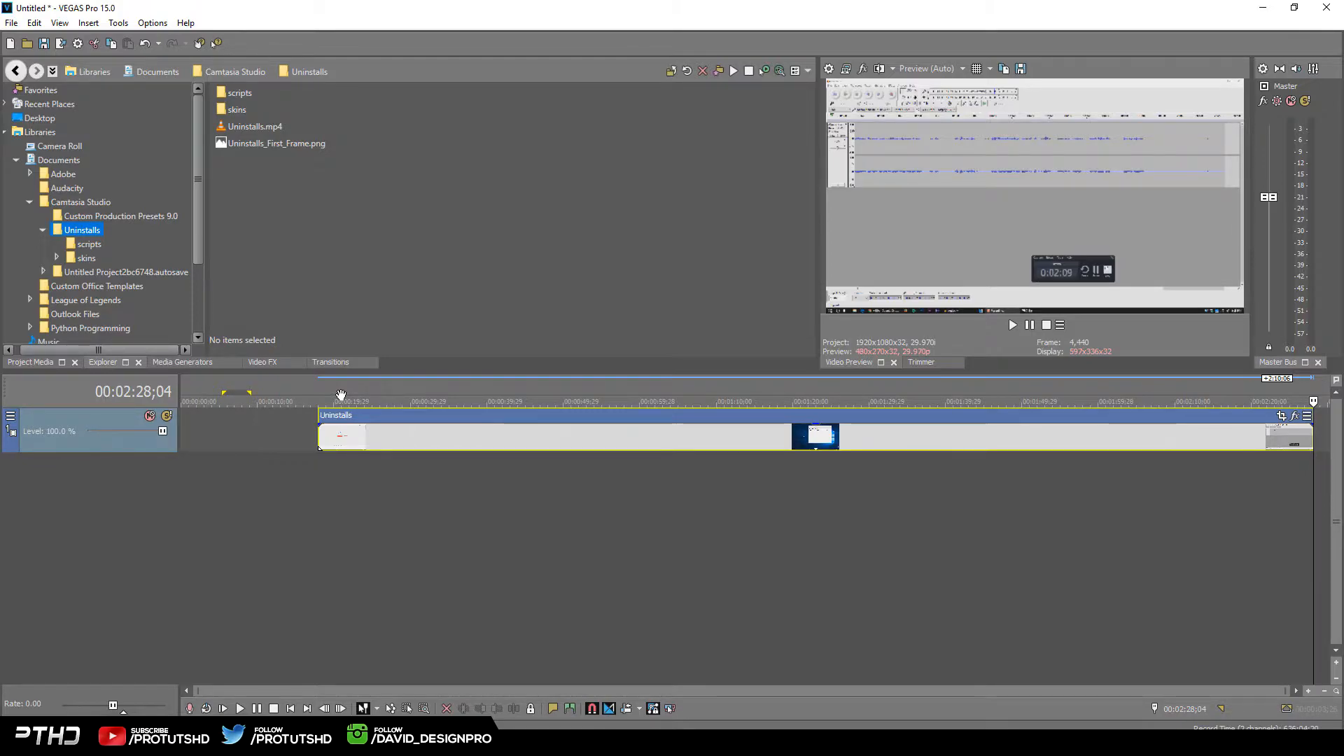
{"action": "mouse_move", "coordinate": [431, 362]}
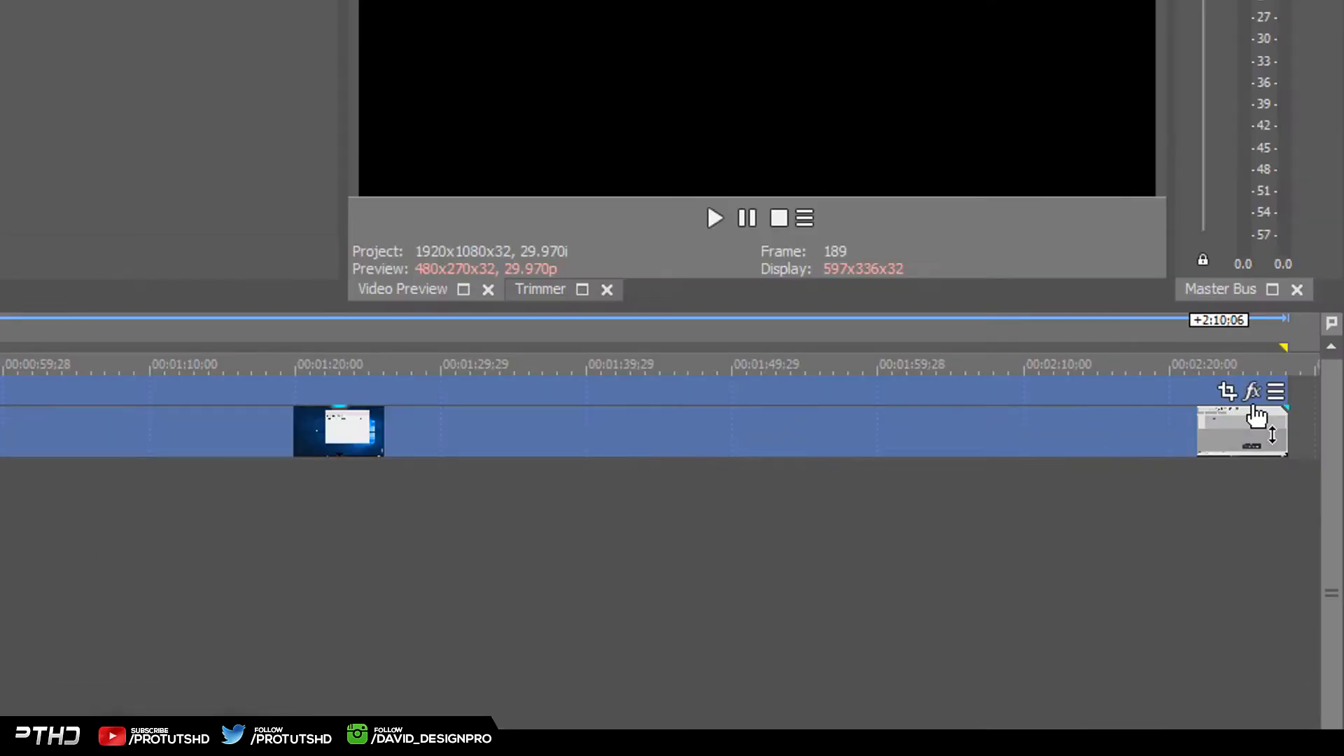
In Edit Visible Button Set, strip every button from the video event headers
{"action": "left_click", "coordinate": [1277, 392]}
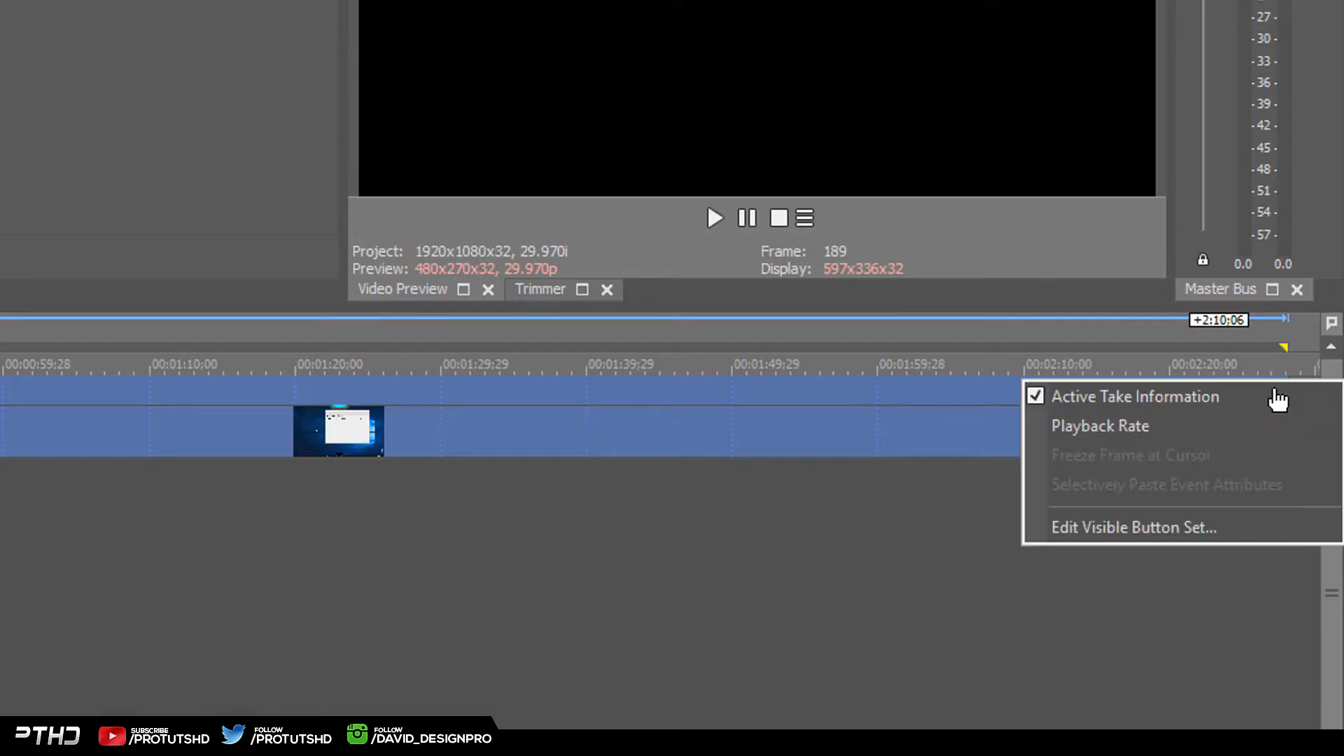
{"action": "mouse_move", "coordinate": [1108, 546]}
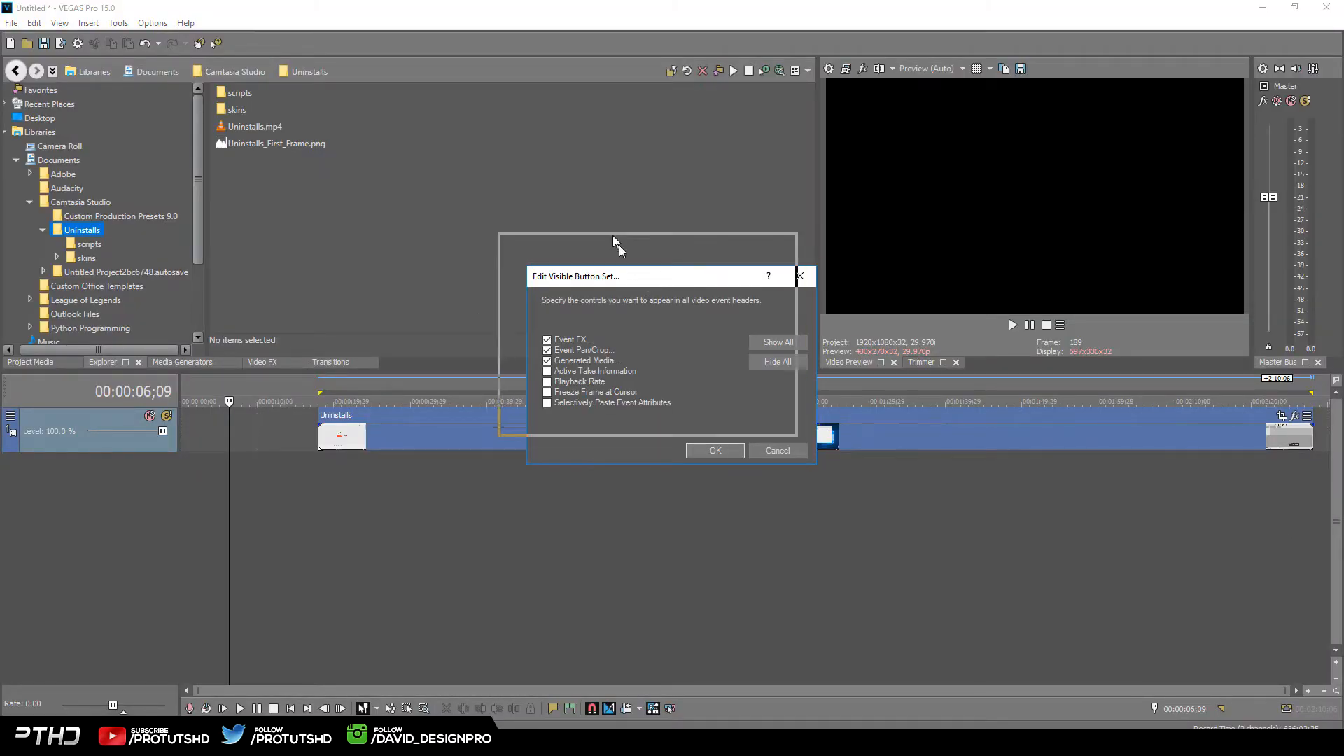
{"action": "left_click_drag", "start_coordinate": [613, 276], "coordinate": [600, 194]}
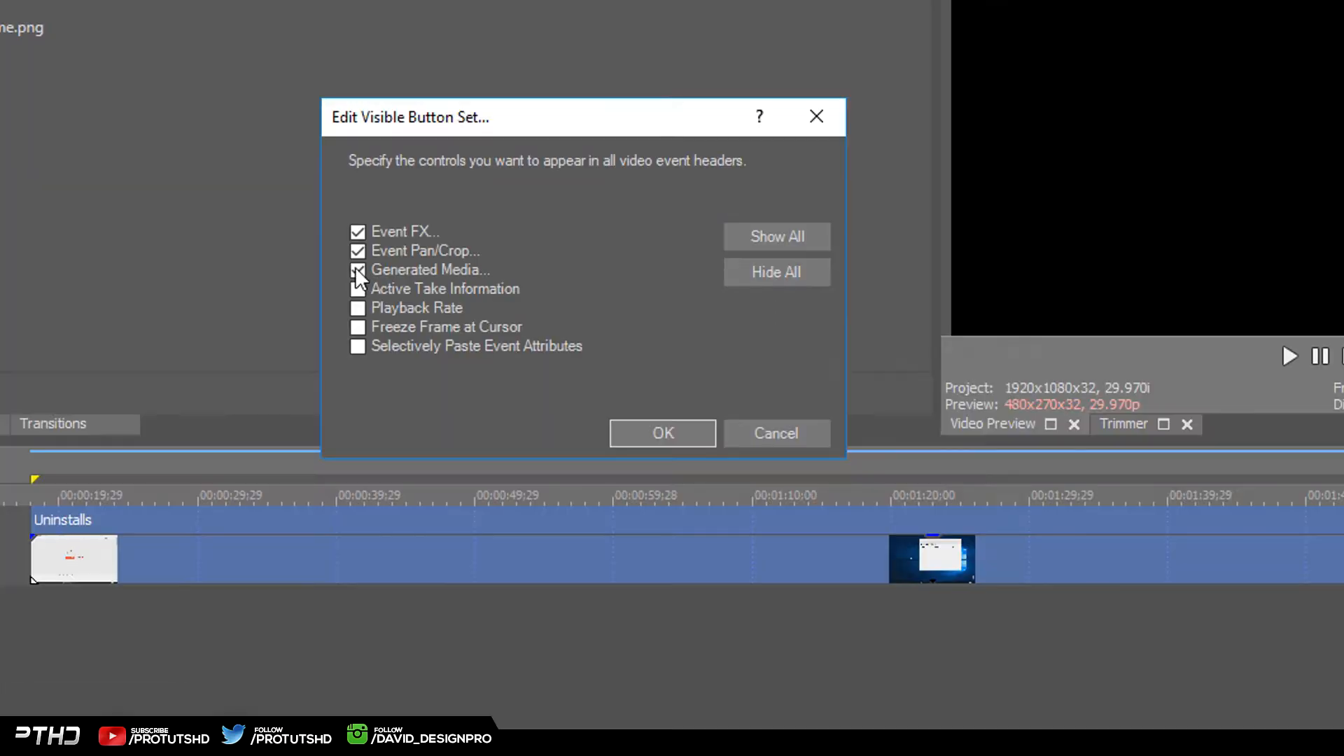
{"action": "left_click", "coordinate": [774, 271]}
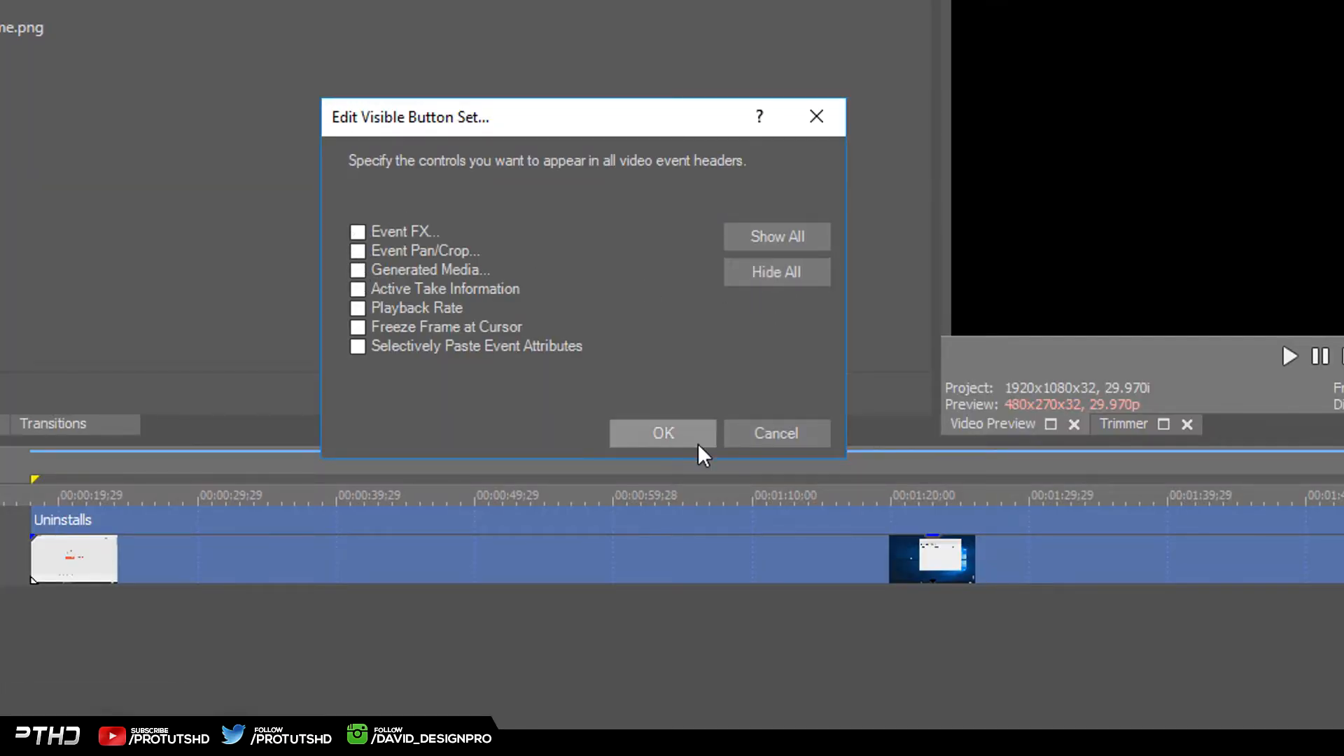
{"action": "left_click", "coordinate": [662, 432]}
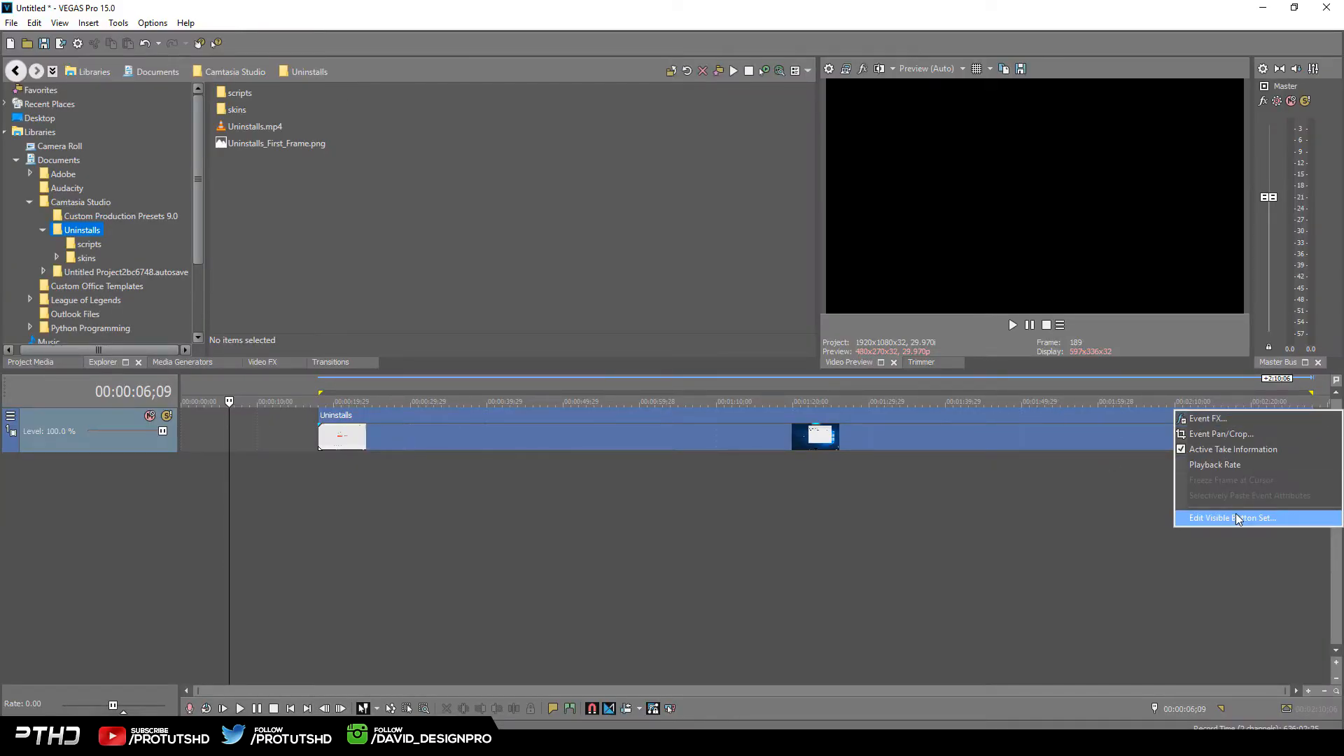
Re-enable Event FX, Event Pan/Crop and Generated Media in all video event headers
{"action": "left_click", "coordinate": [1232, 518]}
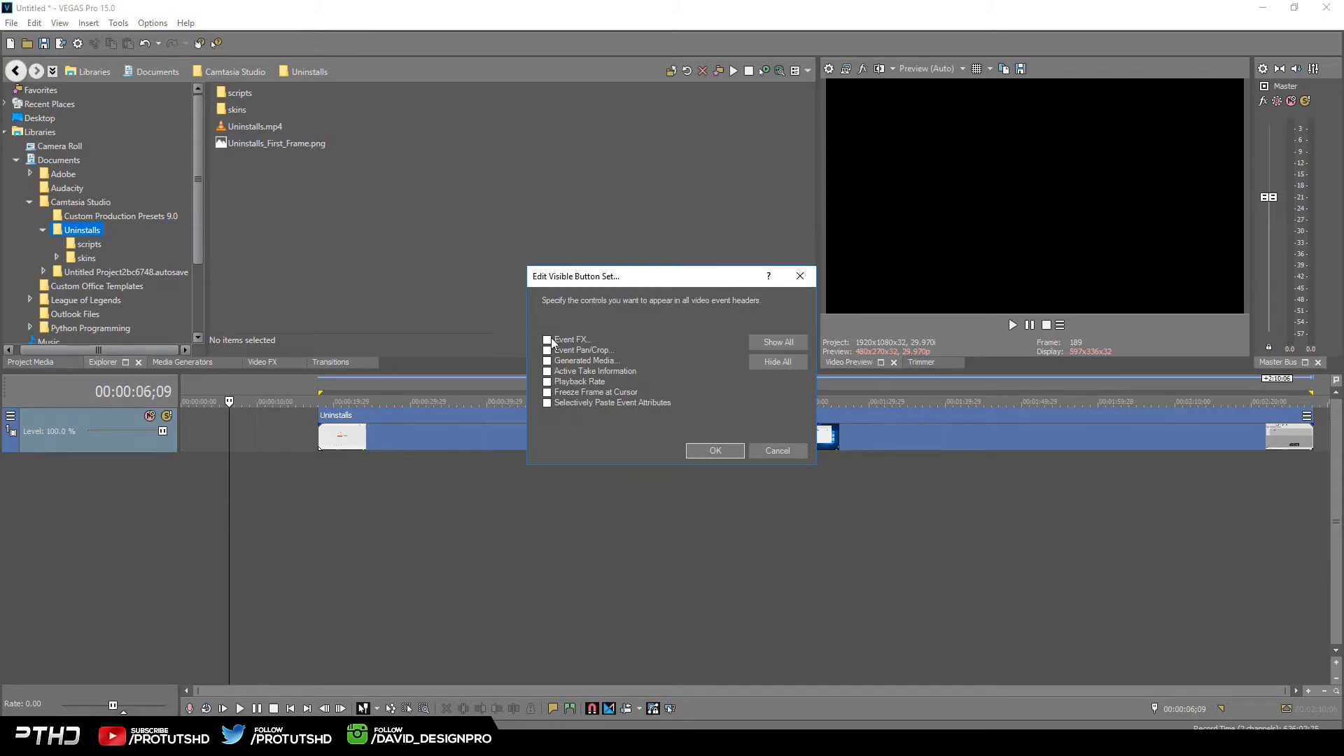
{"action": "left_click", "coordinate": [547, 350]}
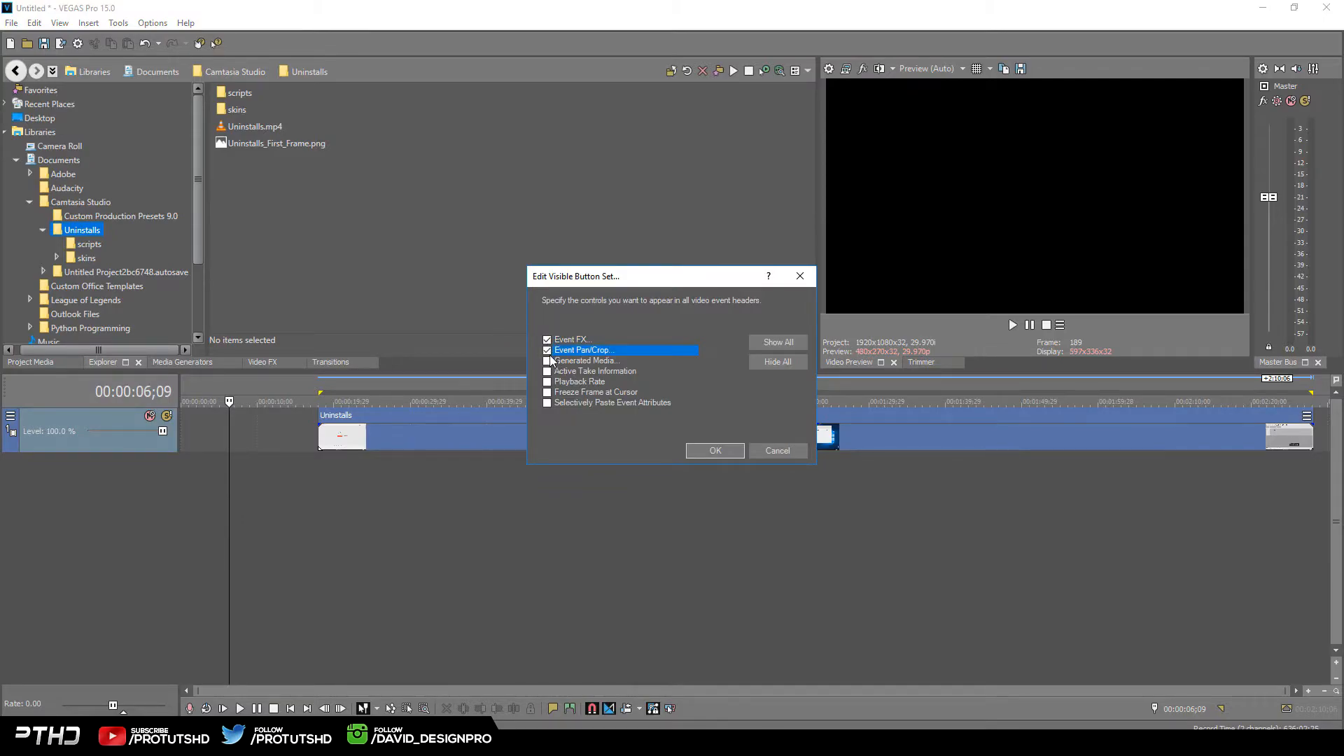
{"action": "left_click", "coordinate": [585, 360]}
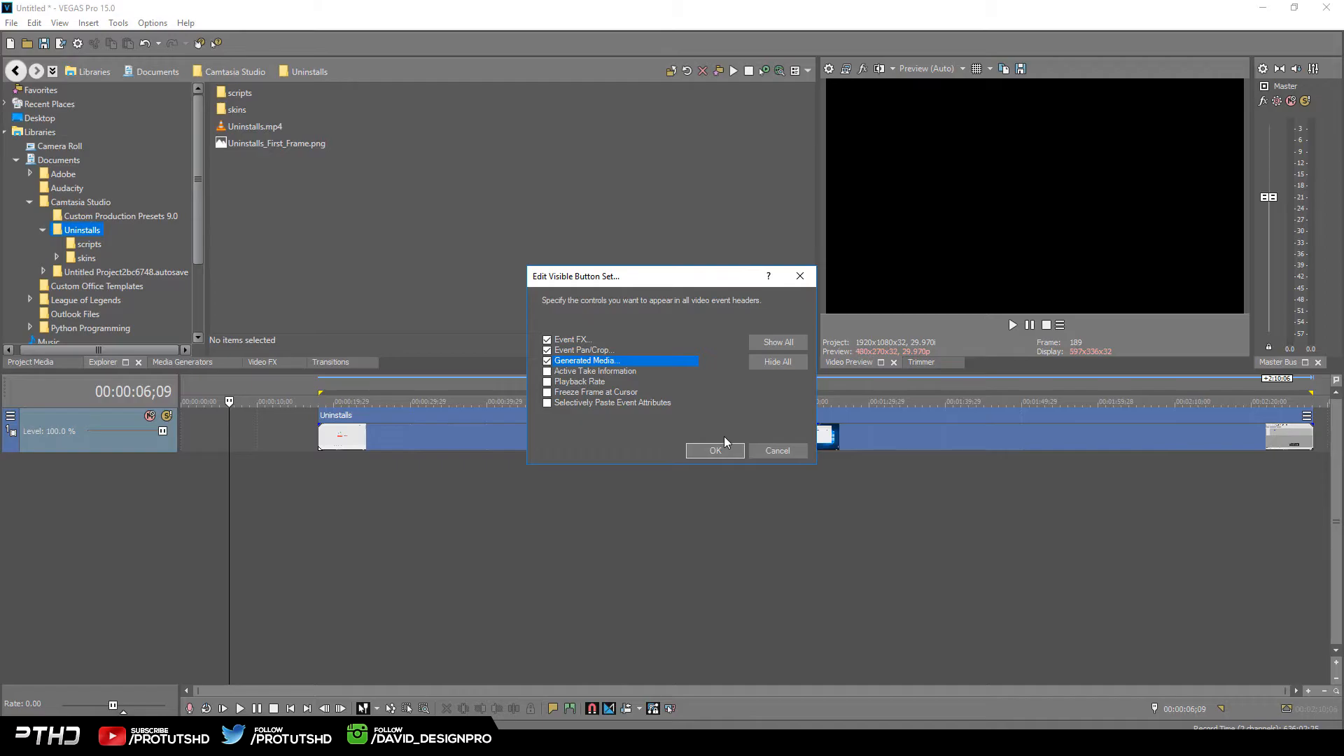
{"action": "left_click", "coordinate": [715, 450]}
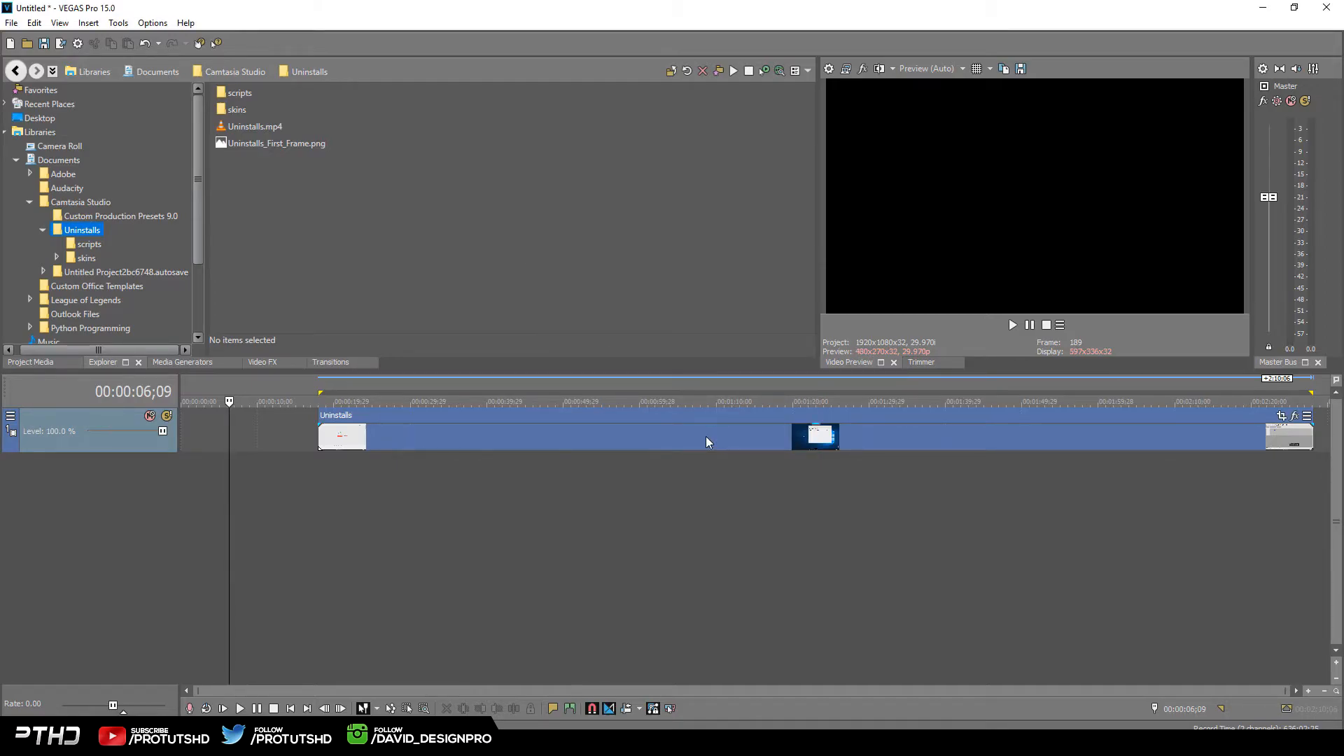
Select the Uninstalls event on the timeline to bring up the Trimmer
{"action": "left_click", "coordinate": [423, 402]}
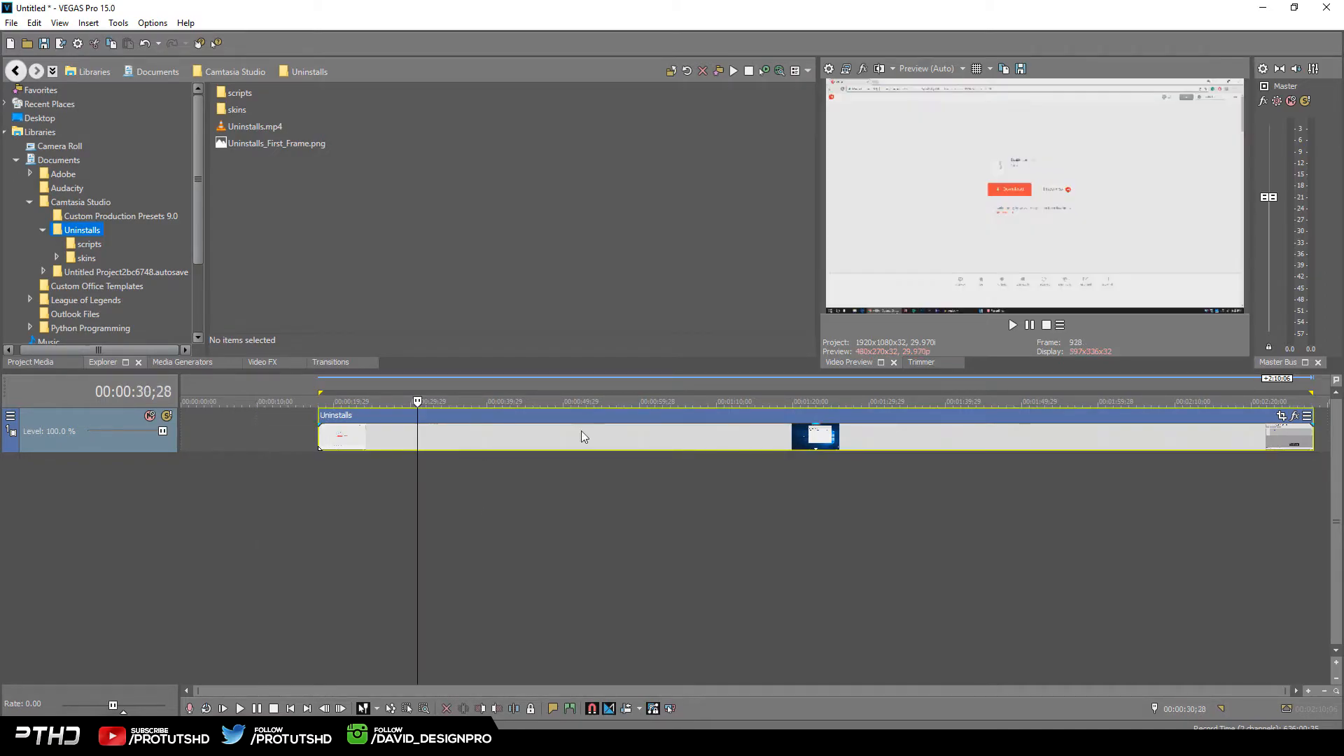
{"action": "mouse_move", "coordinate": [381, 424]}
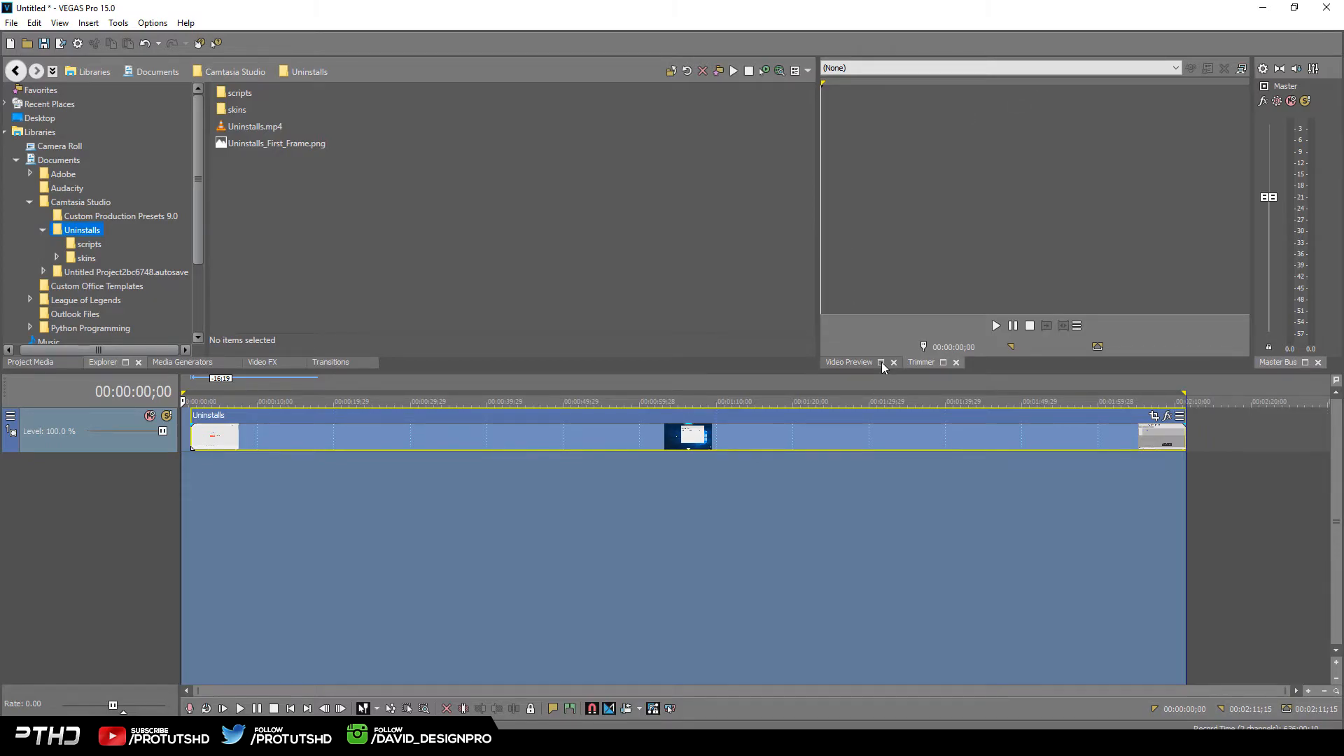
Browse Project Media and Transitions, then show the Video FX library with Add Noise presets
{"action": "left_click", "coordinate": [29, 361]}
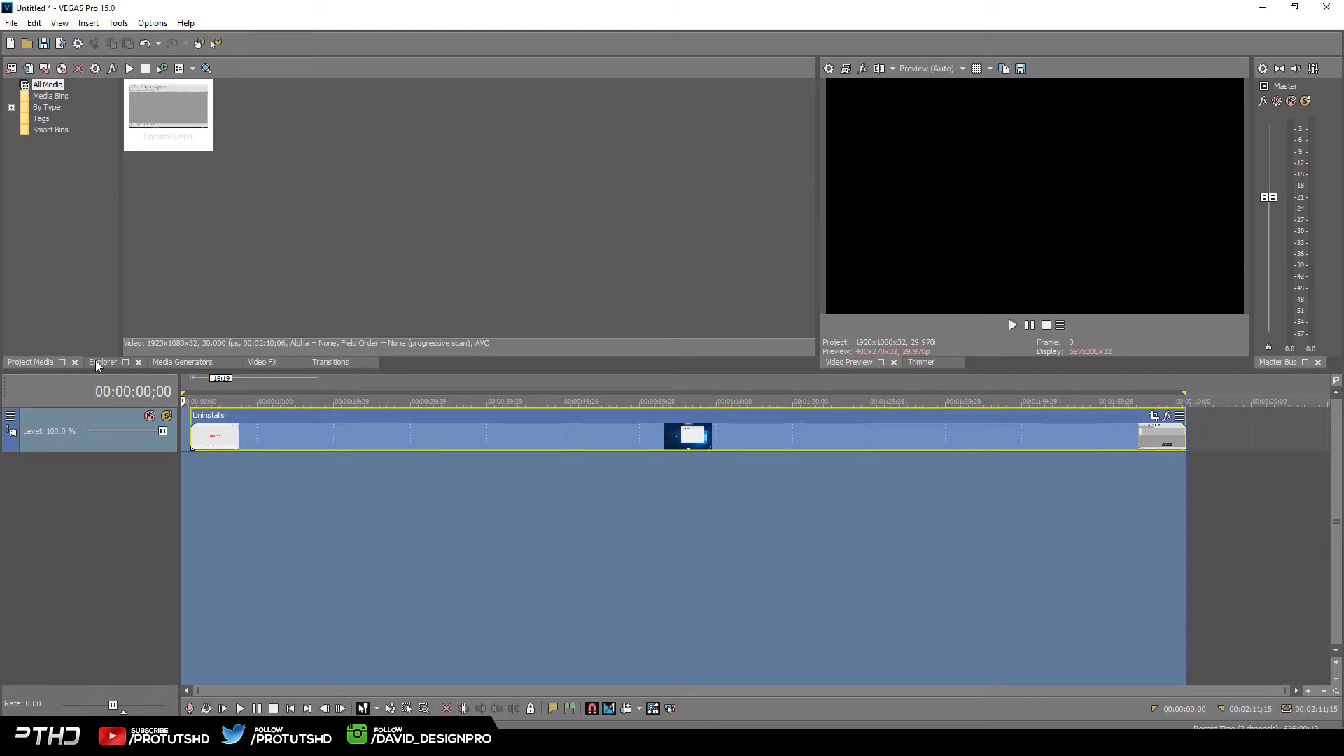
{"action": "left_click", "coordinate": [102, 361]}
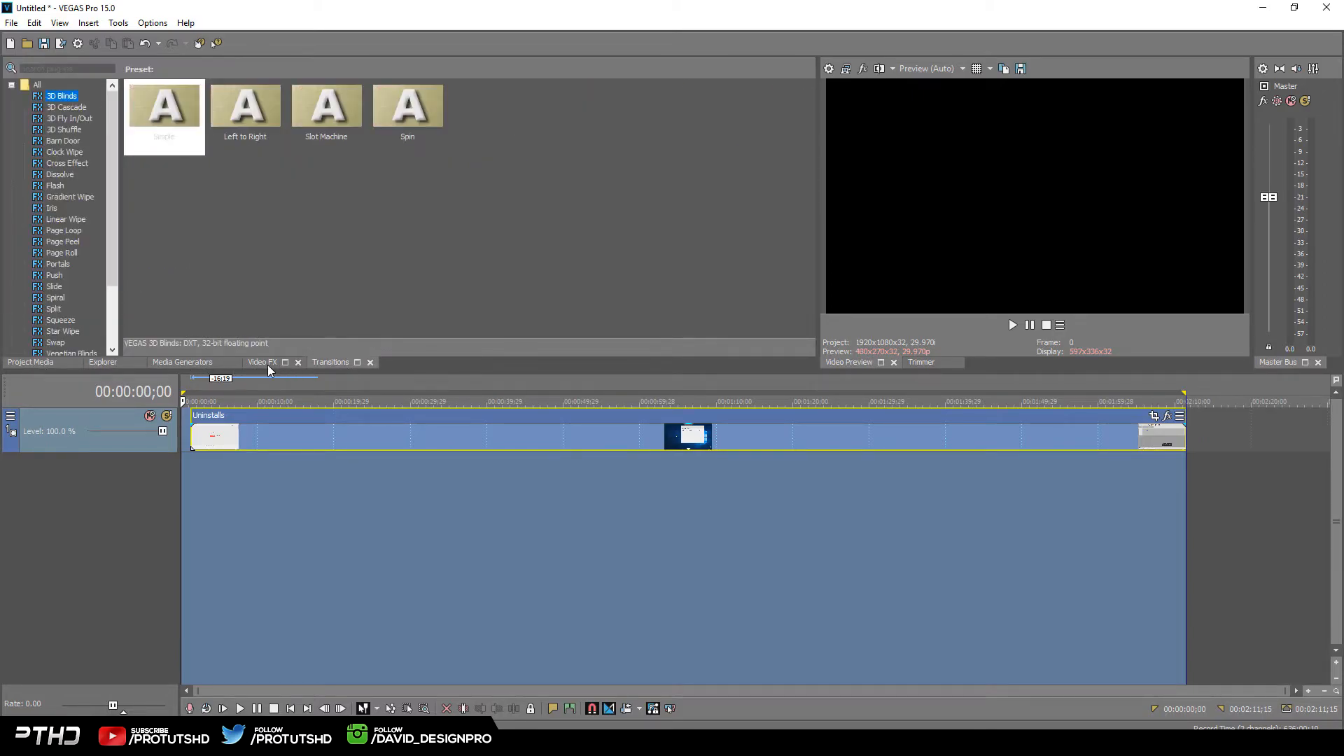
{"action": "left_click", "coordinate": [261, 361]}
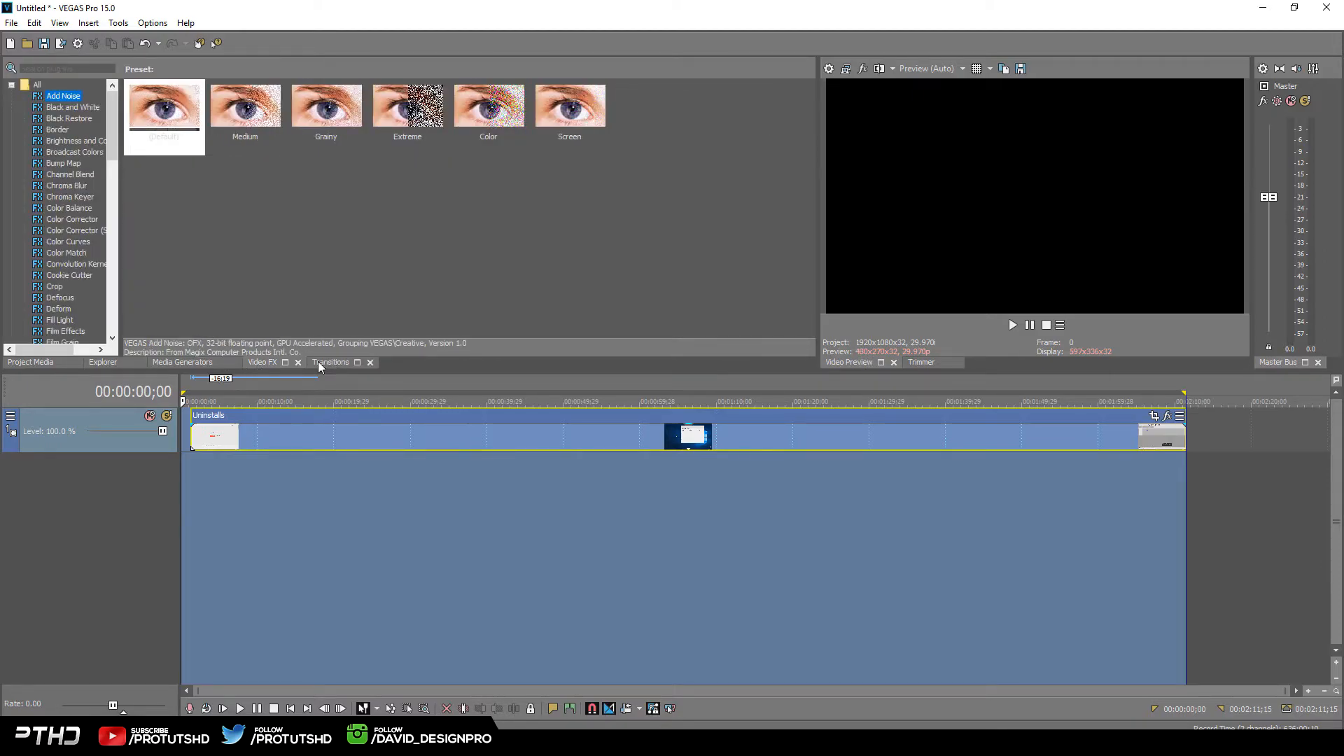
{"action": "mouse_move", "coordinate": [279, 89]}
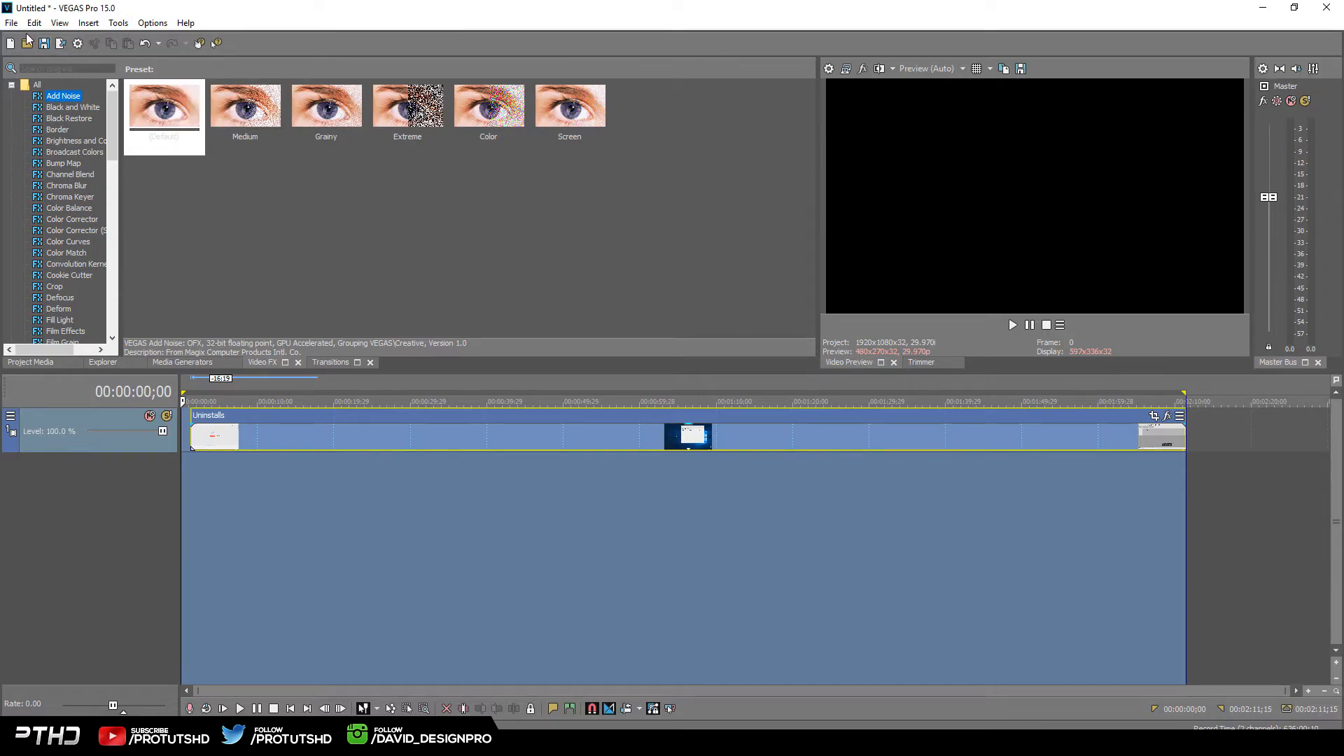
{"action": "left_click", "coordinate": [11, 23]}
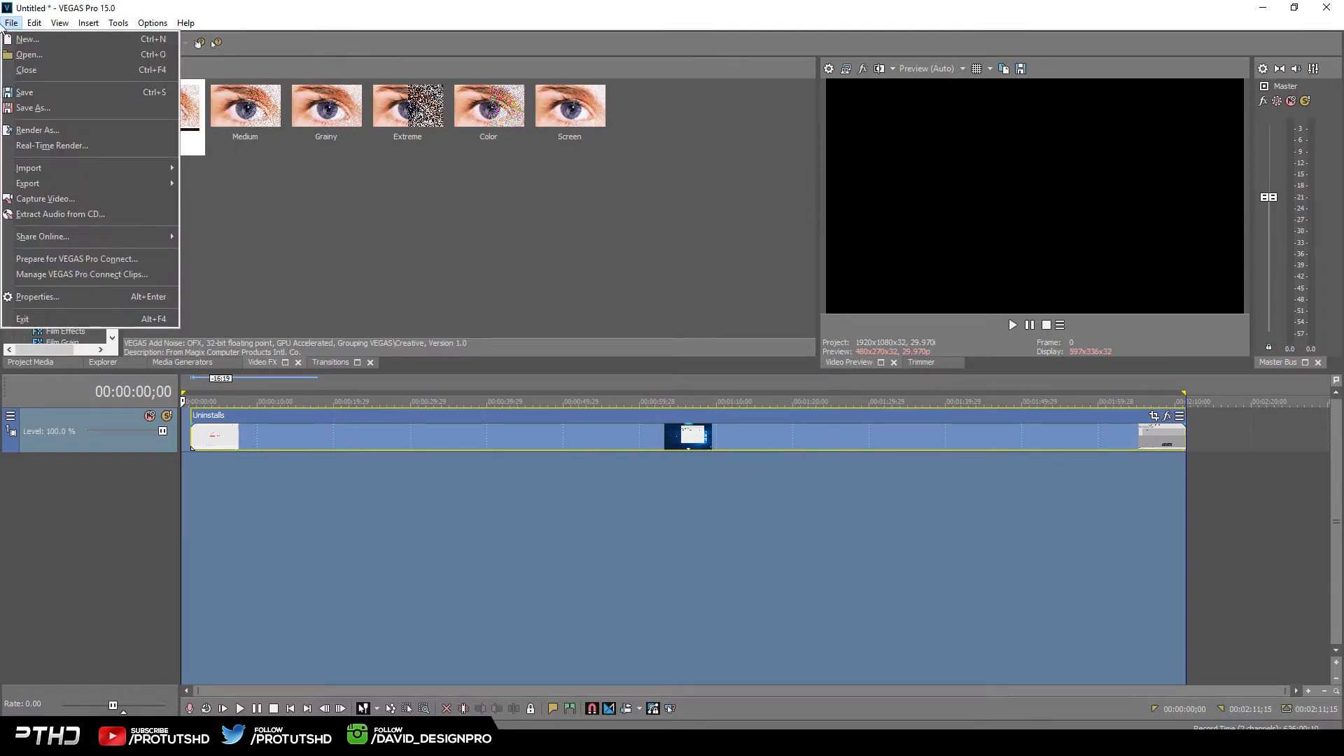
{"action": "mouse_move", "coordinate": [42, 236]}
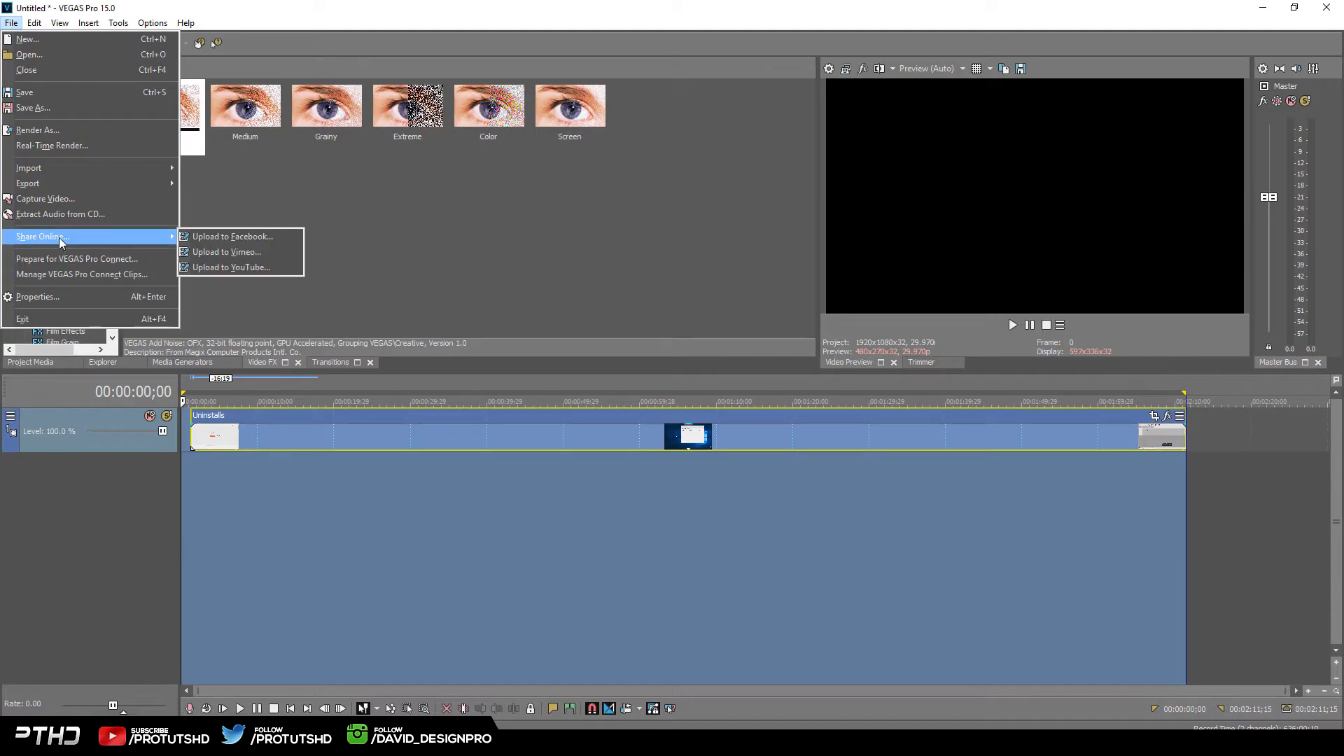
{"action": "mouse_move", "coordinate": [231, 237]}
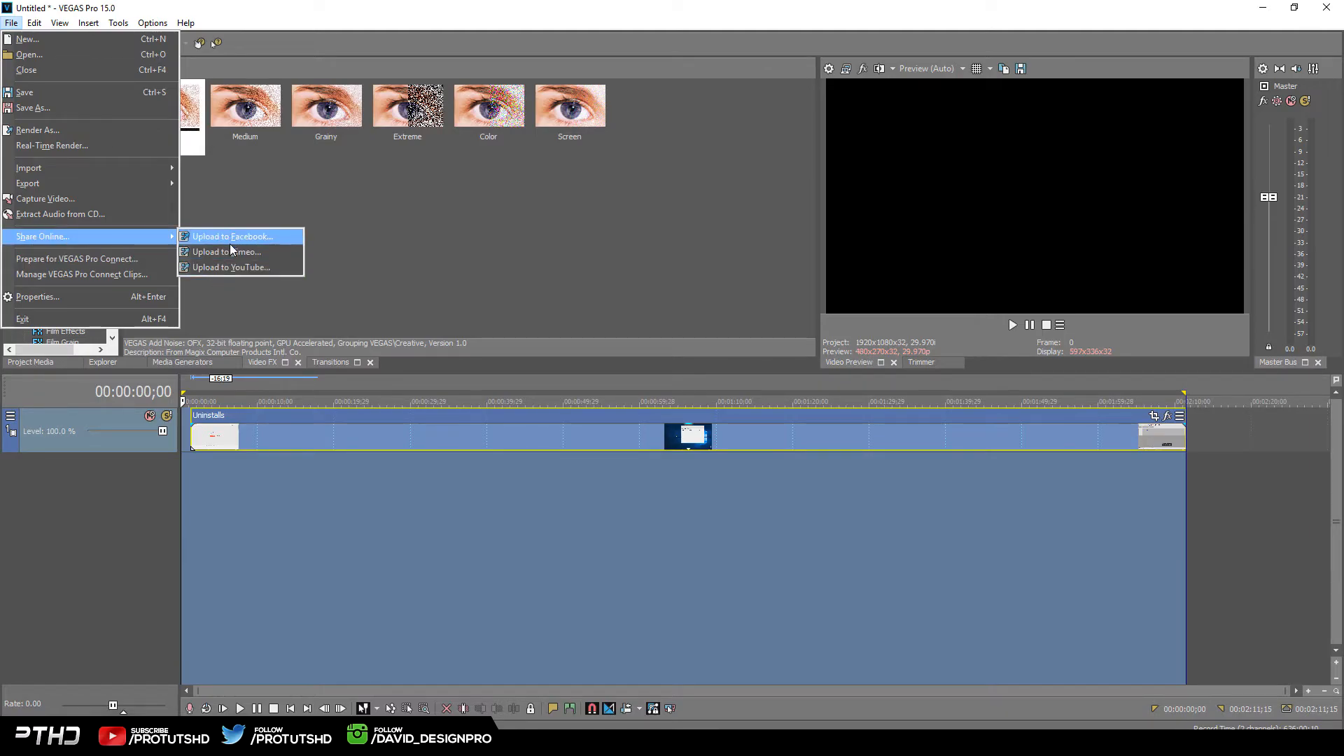
{"action": "mouse_move", "coordinate": [241, 268]}
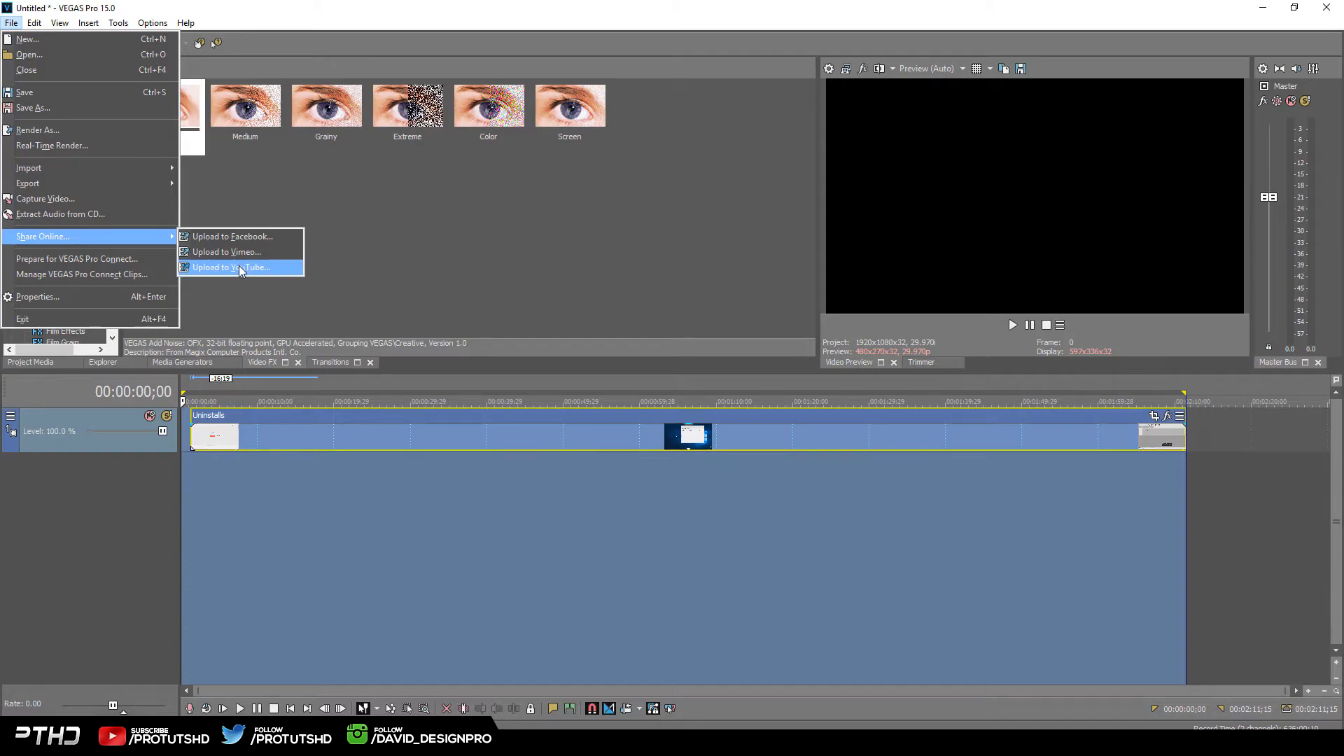
{"action": "left_click", "coordinate": [444, 17]}
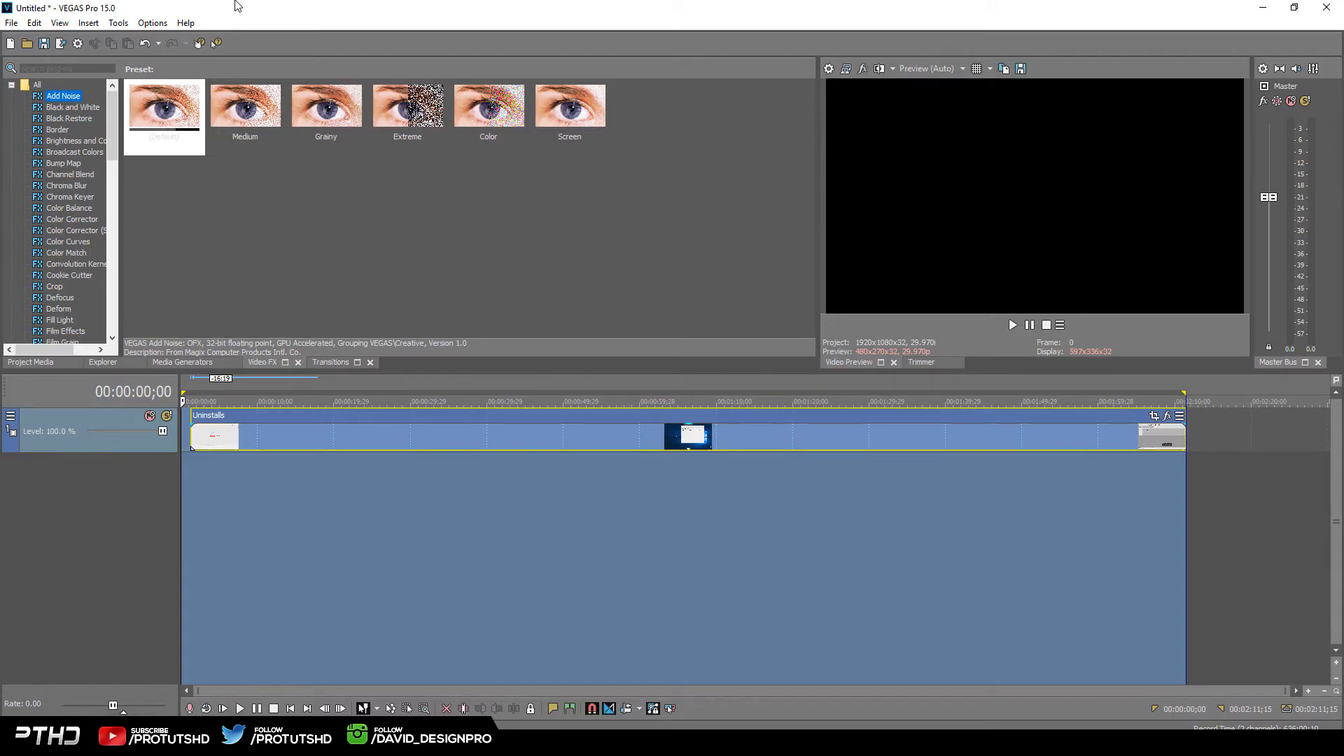
{"action": "left_click", "coordinate": [331, 361]}
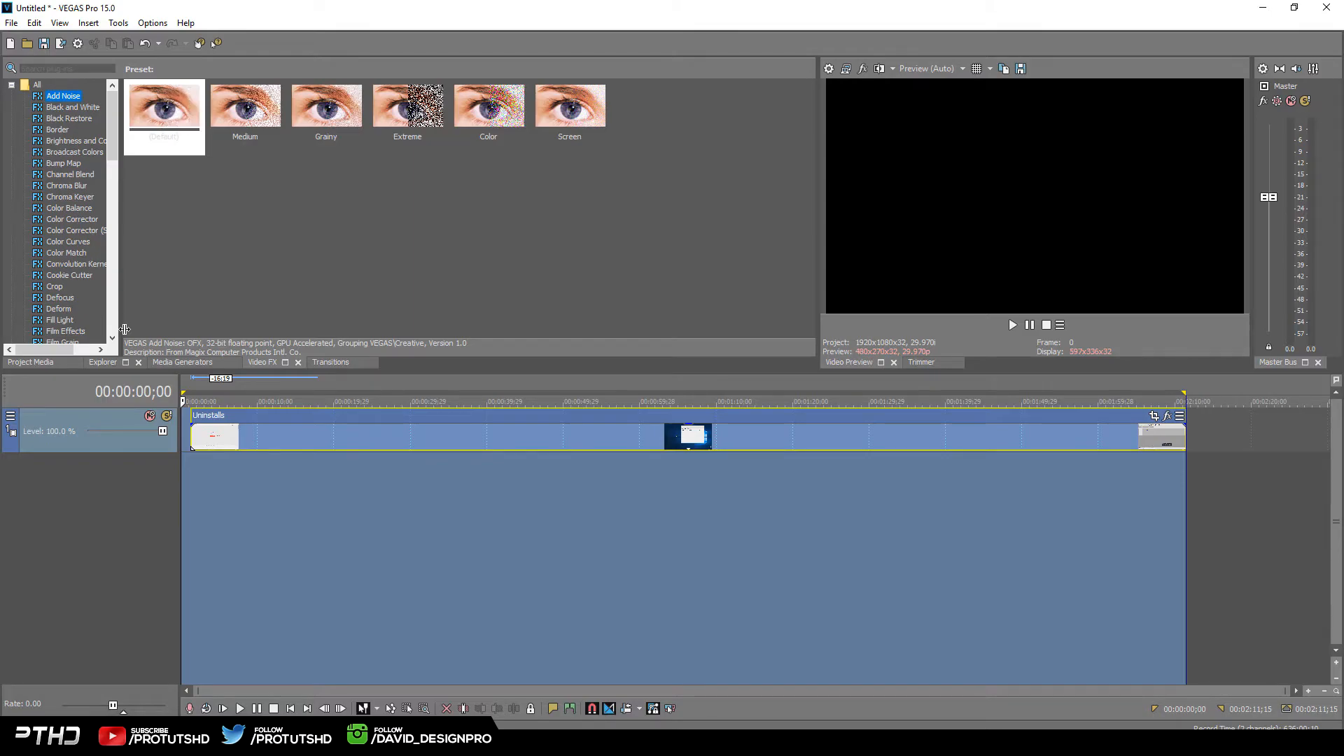
Open Render As and view the Sony MXF HDCAM SR templates
{"action": "left_click", "coordinate": [12, 22]}
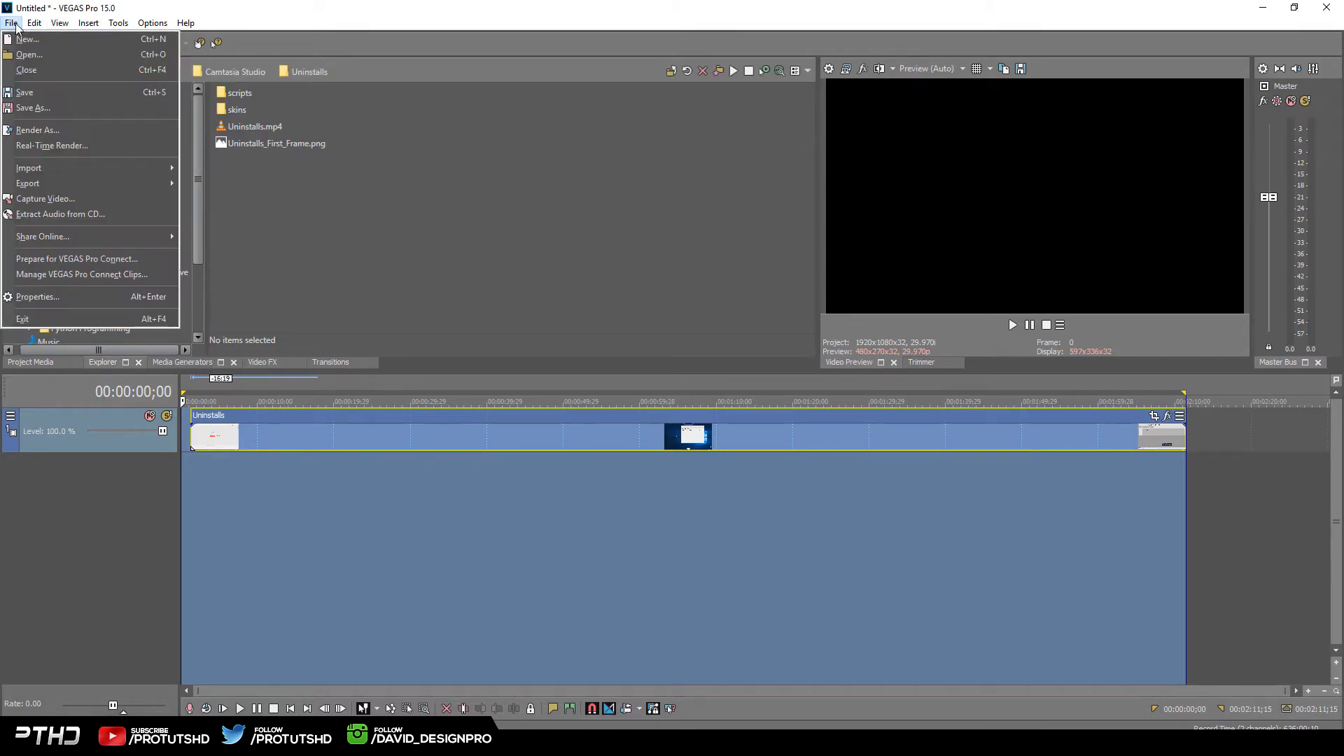
{"action": "left_click", "coordinate": [37, 129]}
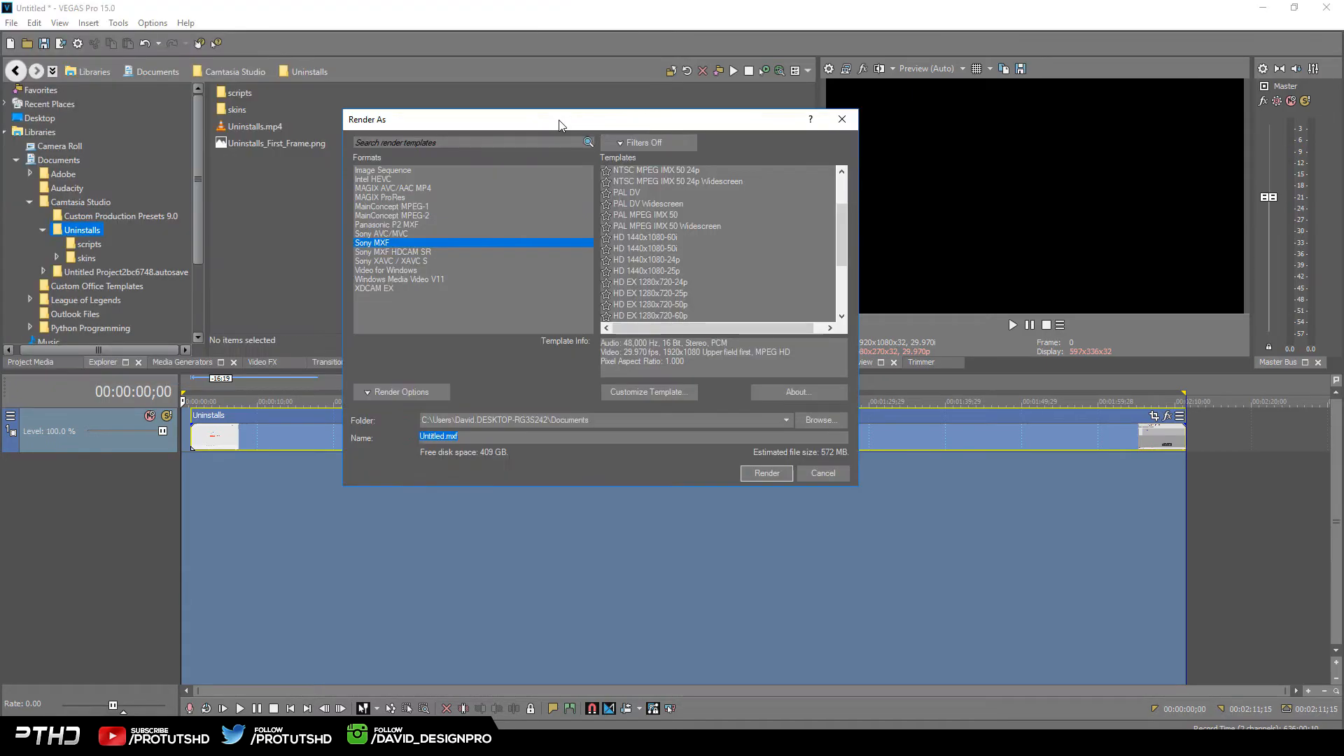
{"action": "mouse_move", "coordinate": [542, 124]}
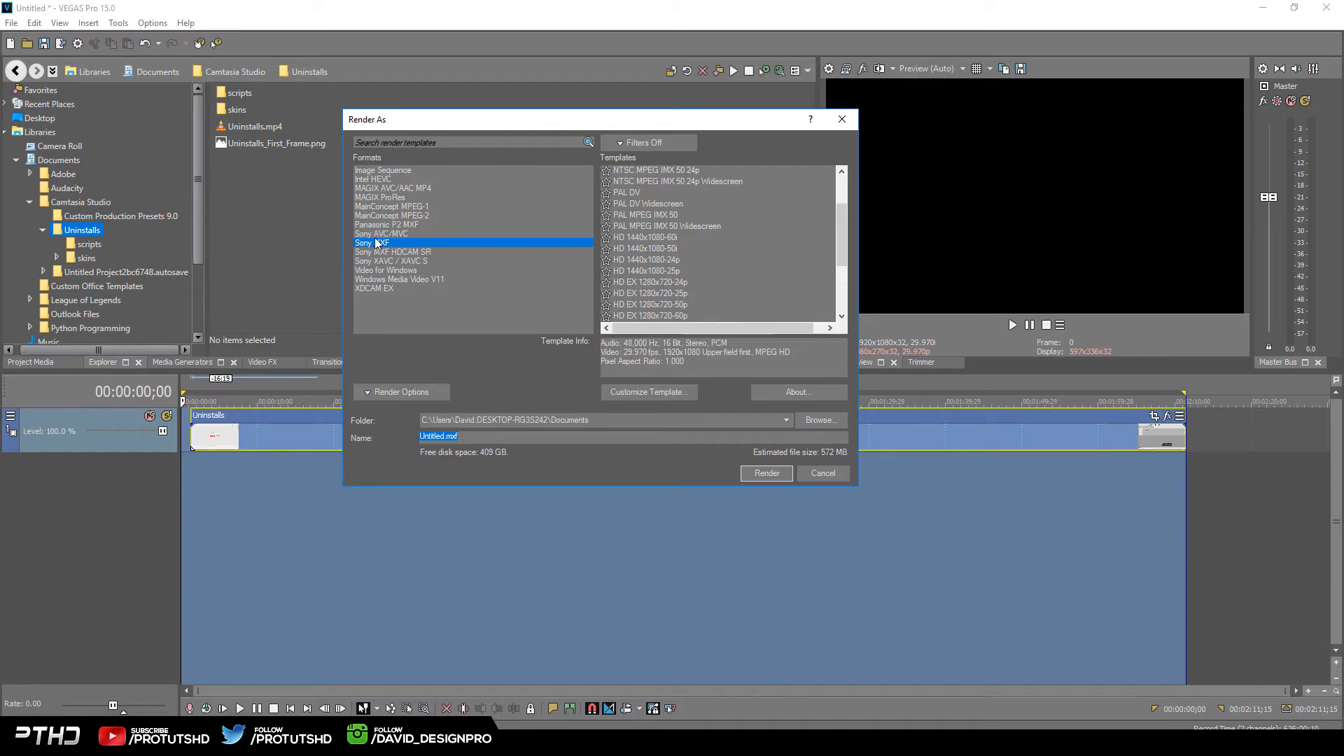
{"action": "left_click", "coordinate": [392, 251]}
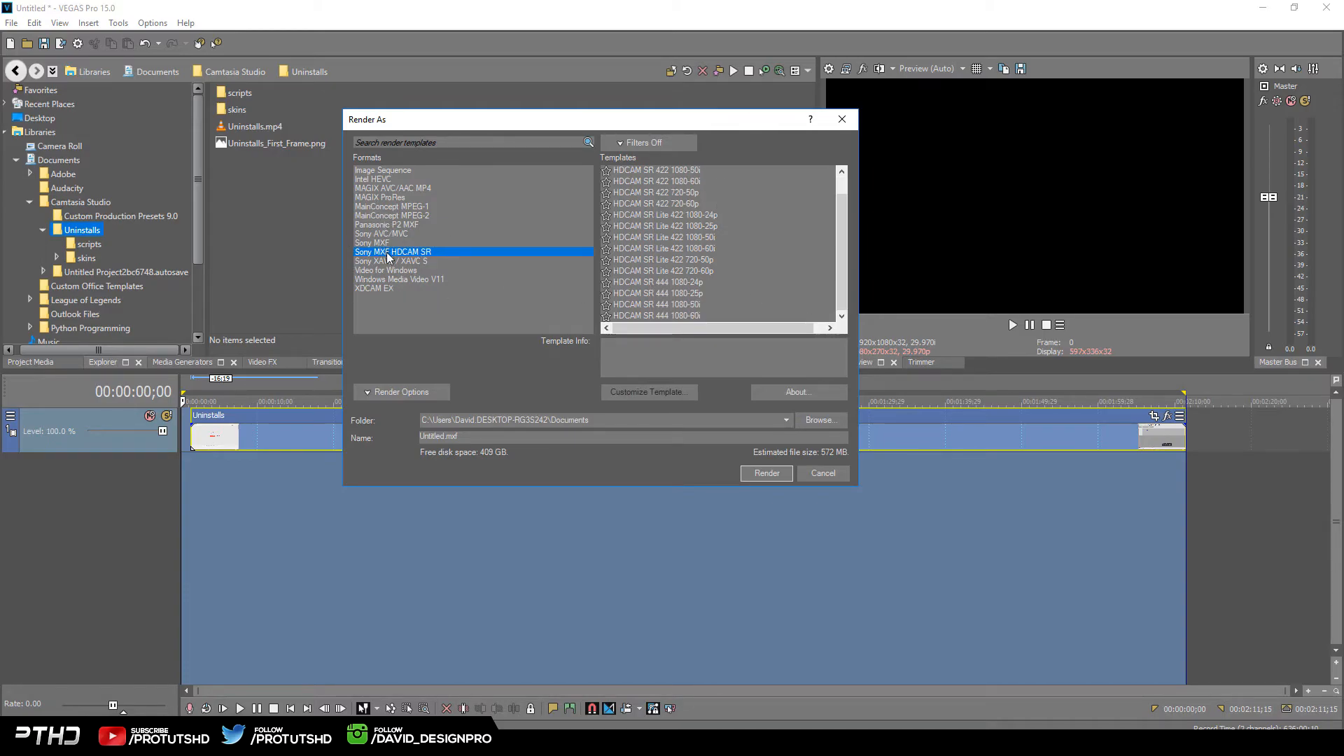
Browse the Sony XAVC / XAVC S templates list and leave without rendering
{"action": "left_click", "coordinate": [390, 260]}
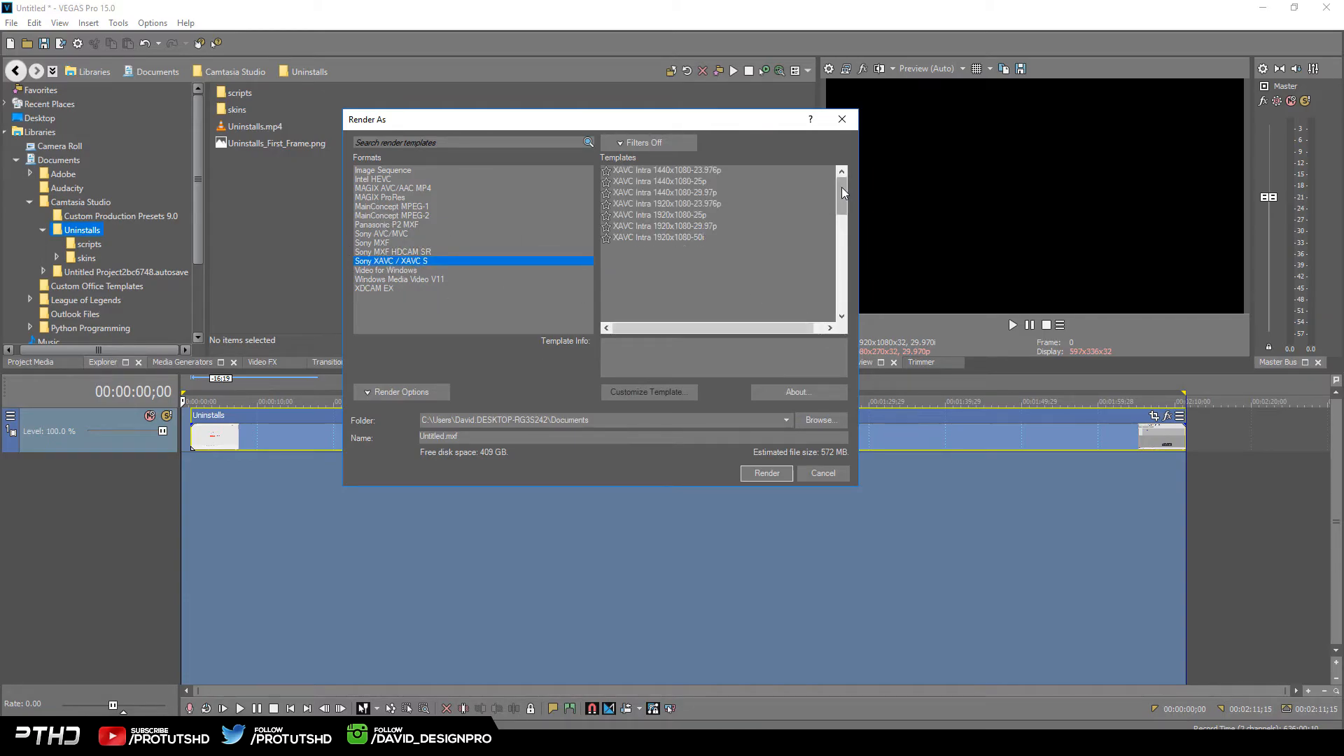
{"action": "scroll", "scroll_direction": "down", "scroll_amount": 3}
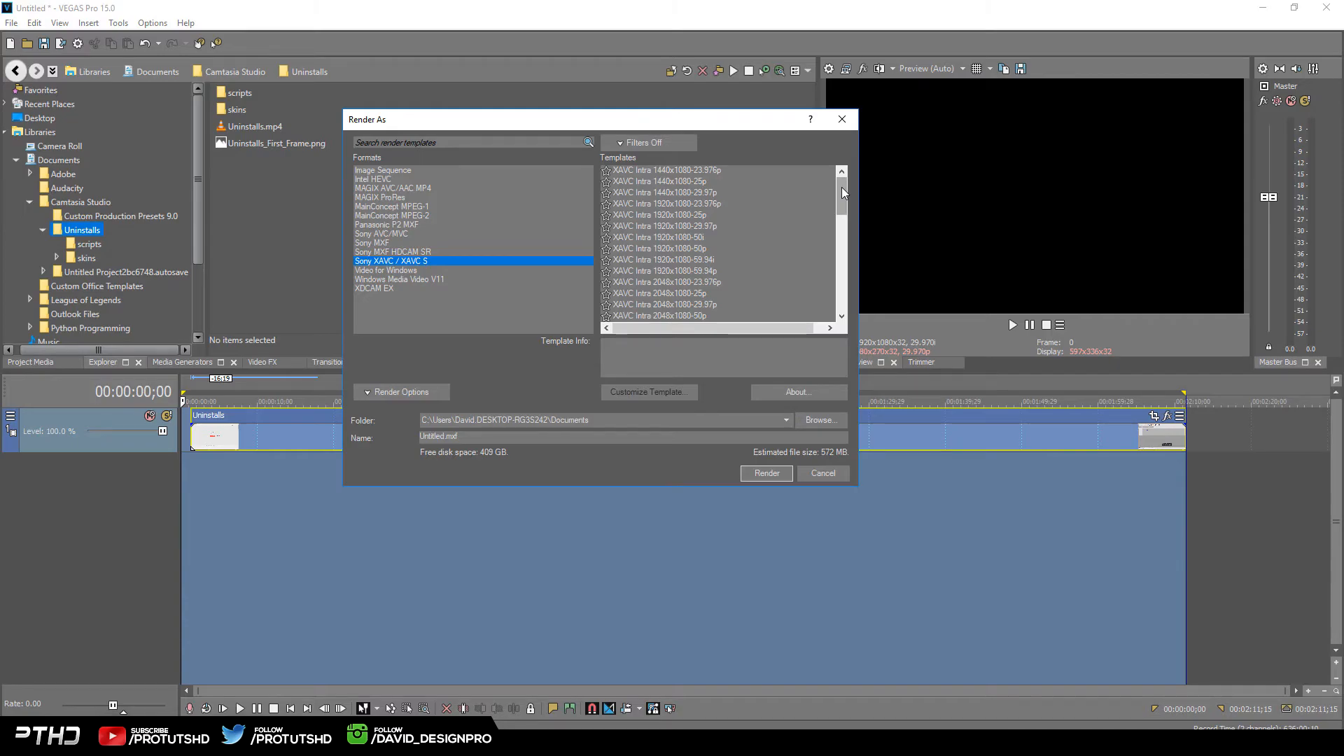
{"action": "scroll", "scroll_direction": "down", "scroll_amount": 3}
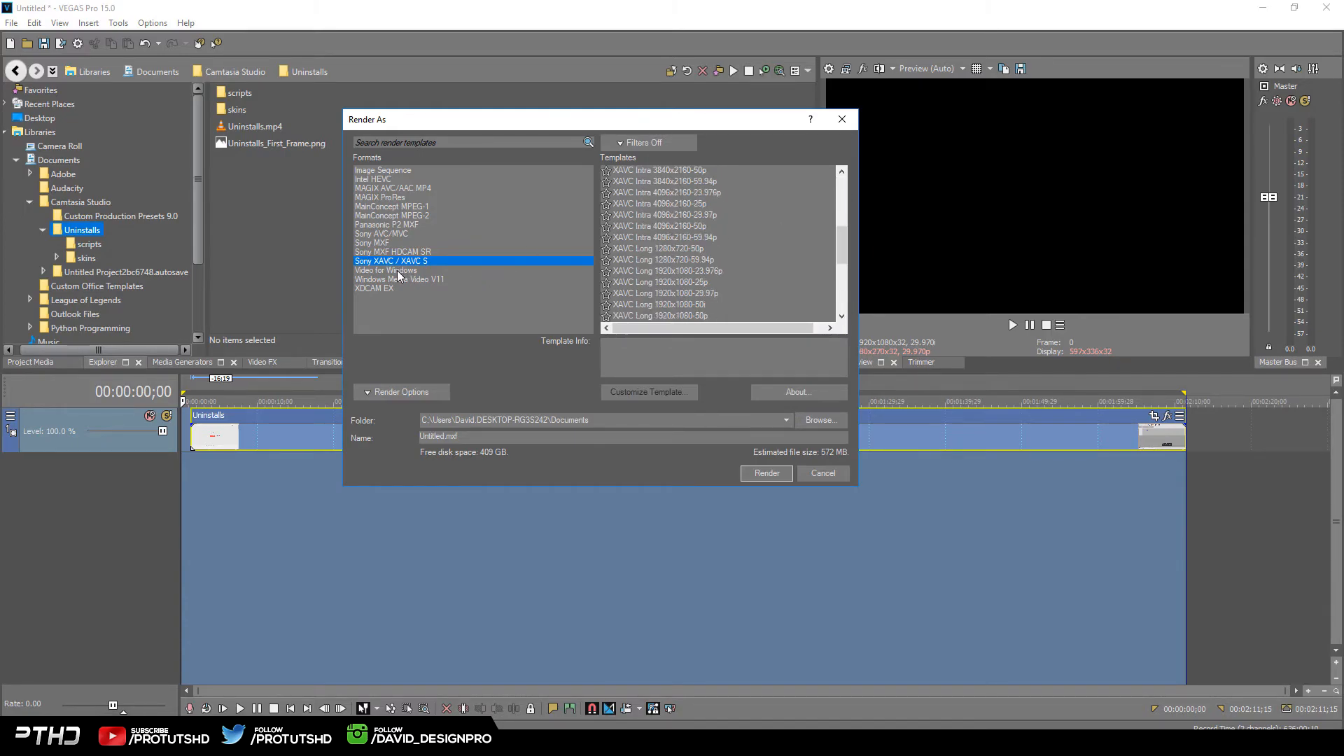
{"action": "mouse_move", "coordinate": [403, 238]}
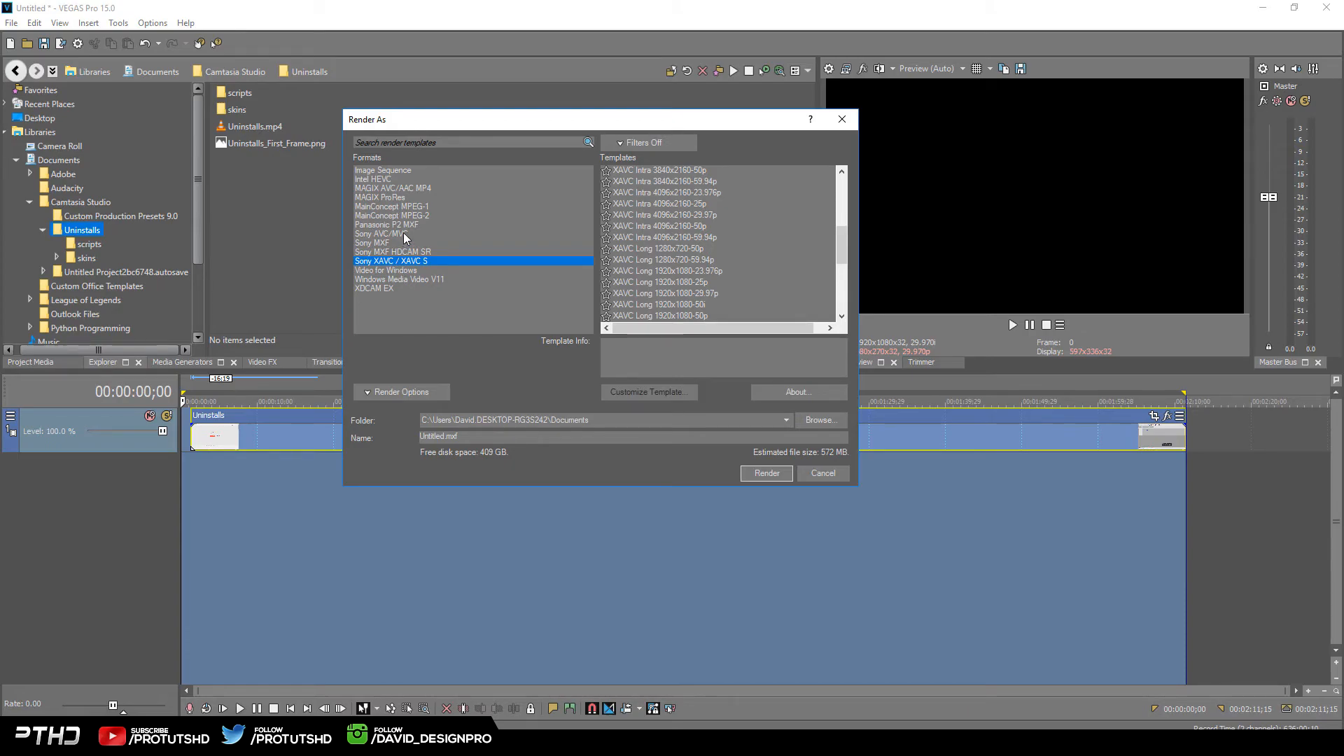
{"action": "left_click", "coordinate": [392, 215]}
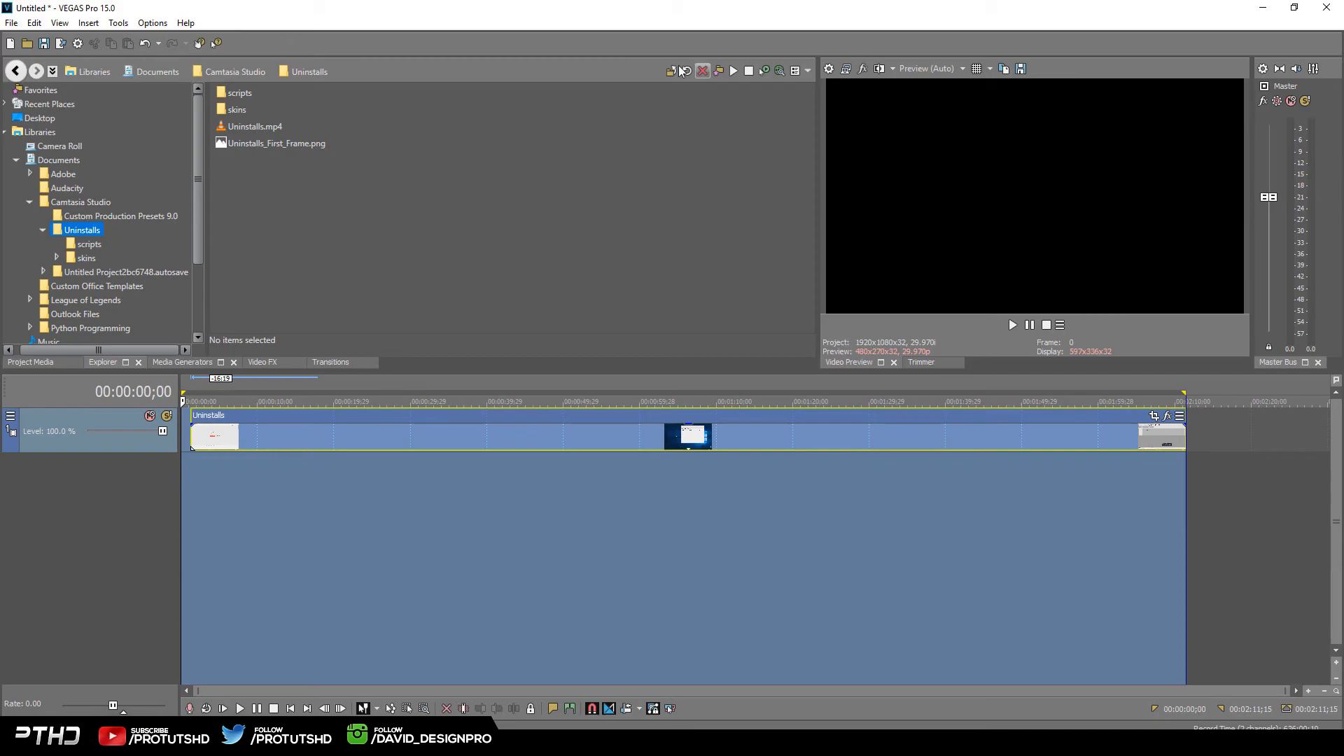
{"action": "mouse_move", "coordinate": [672, 70]}
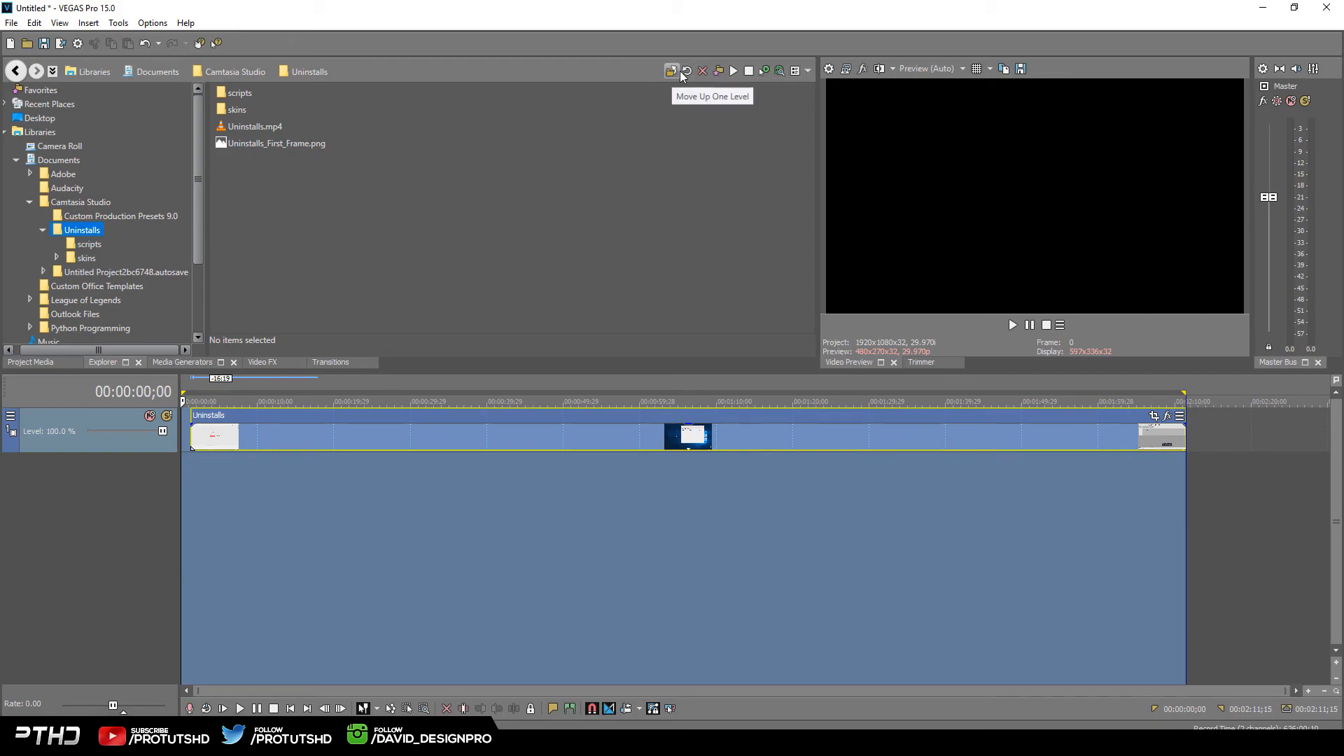
{"action": "mouse_move", "coordinate": [540, 172]}
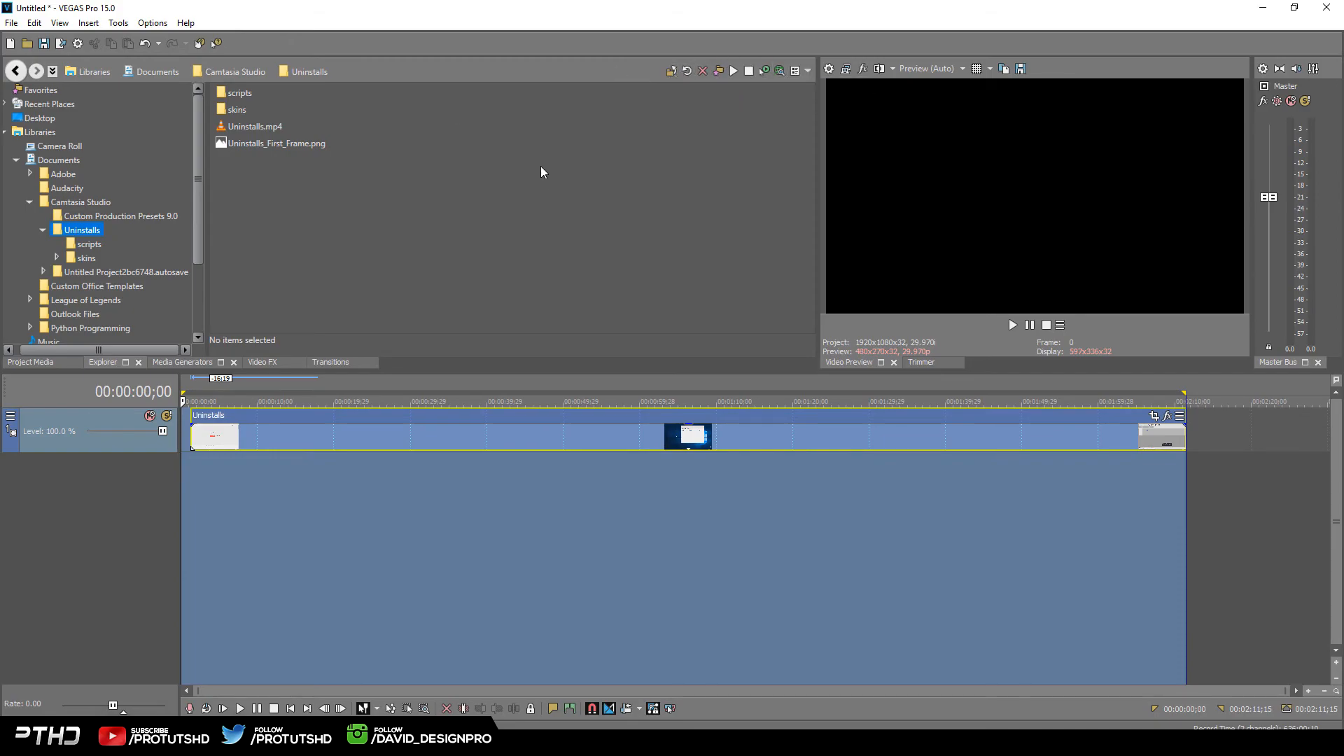